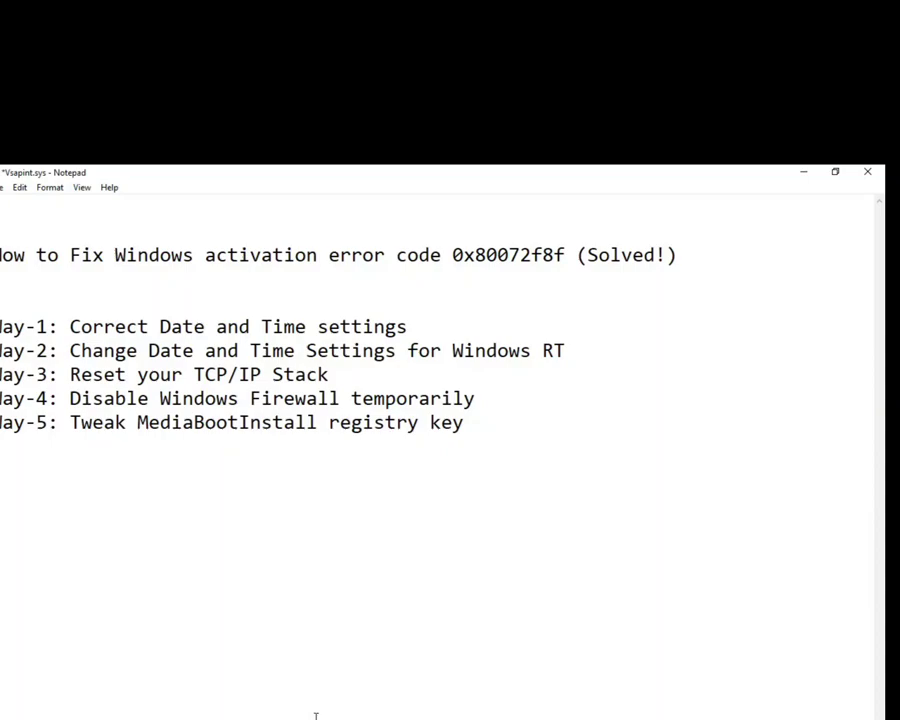
{"action": "mouse_move", "coordinate": [160, 270]}
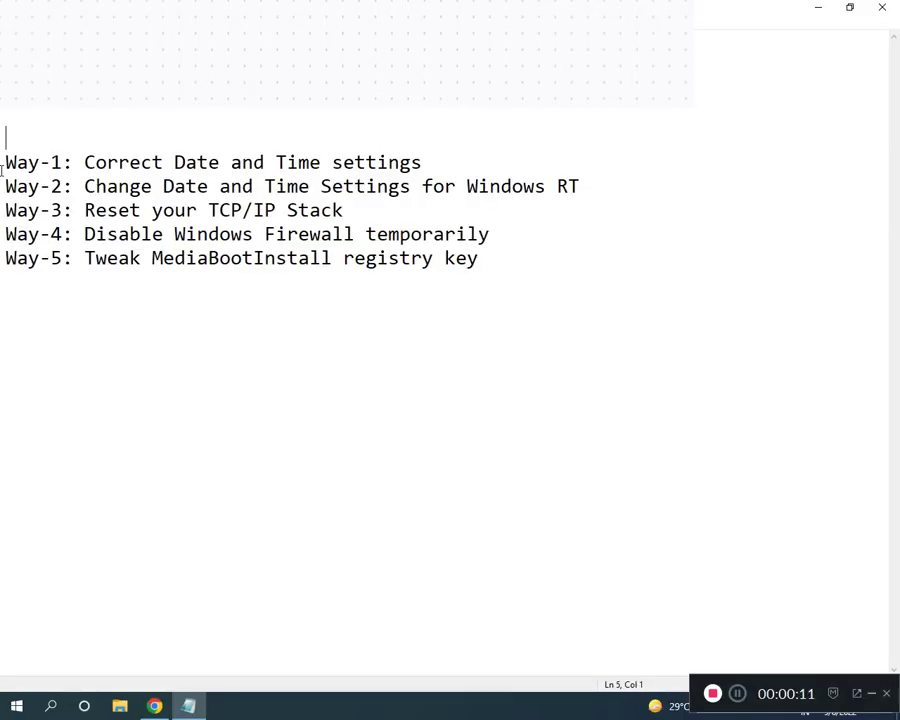
Clear the Notepad selection, open Control Panel from Start, and enter Clock and Region.
{"action": "left_click_drag", "start_coordinate": [5, 135], "coordinate": [75, 258]}
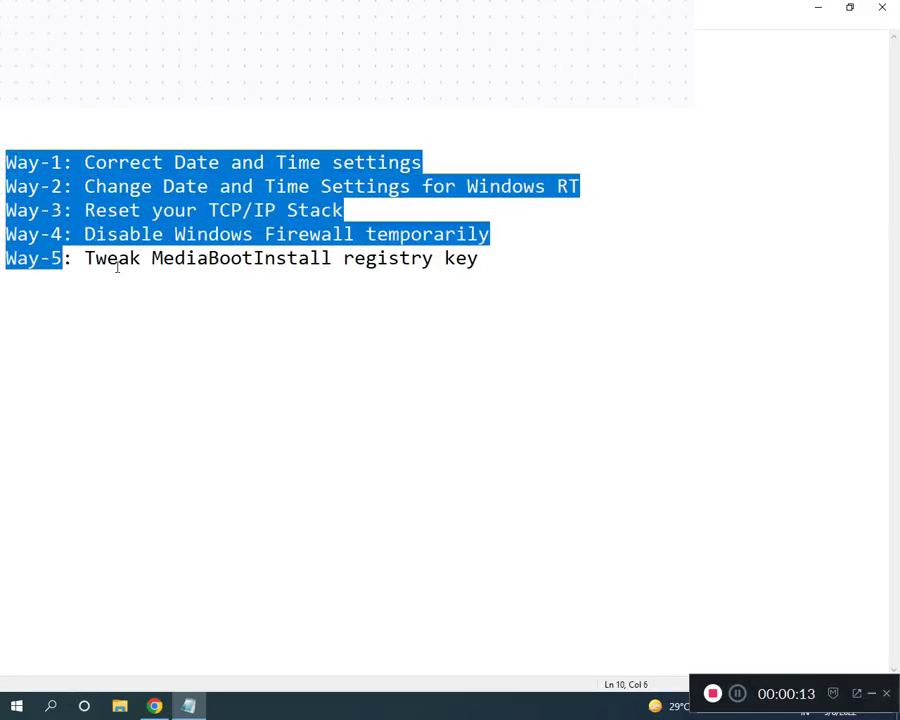
{"action": "left_click", "coordinate": [107, 186]}
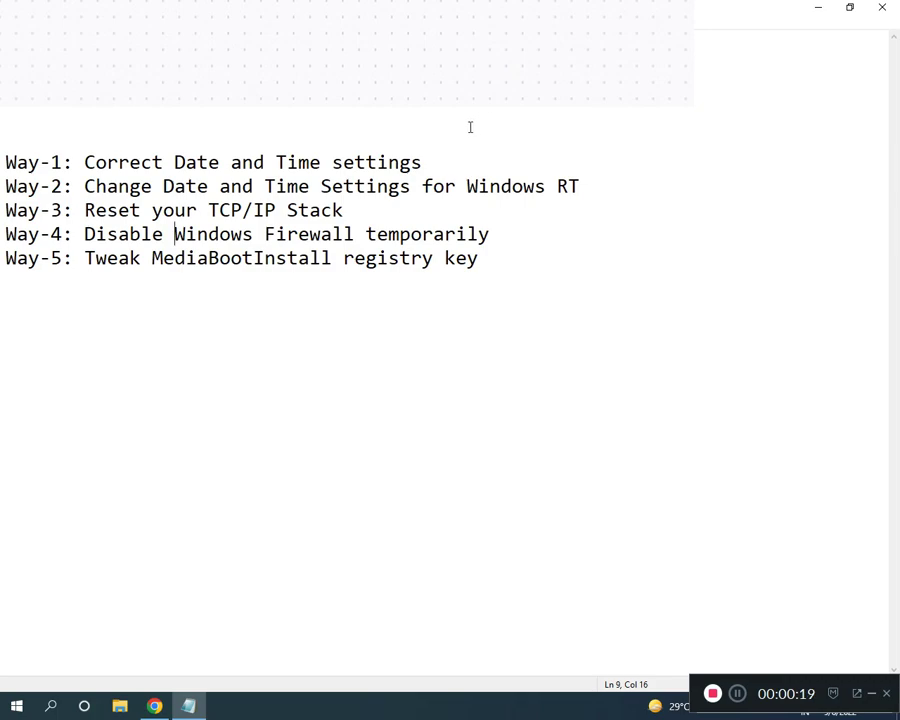
{"action": "left_click", "coordinate": [16, 706]}
{"action": "type", "text": "CONT"}
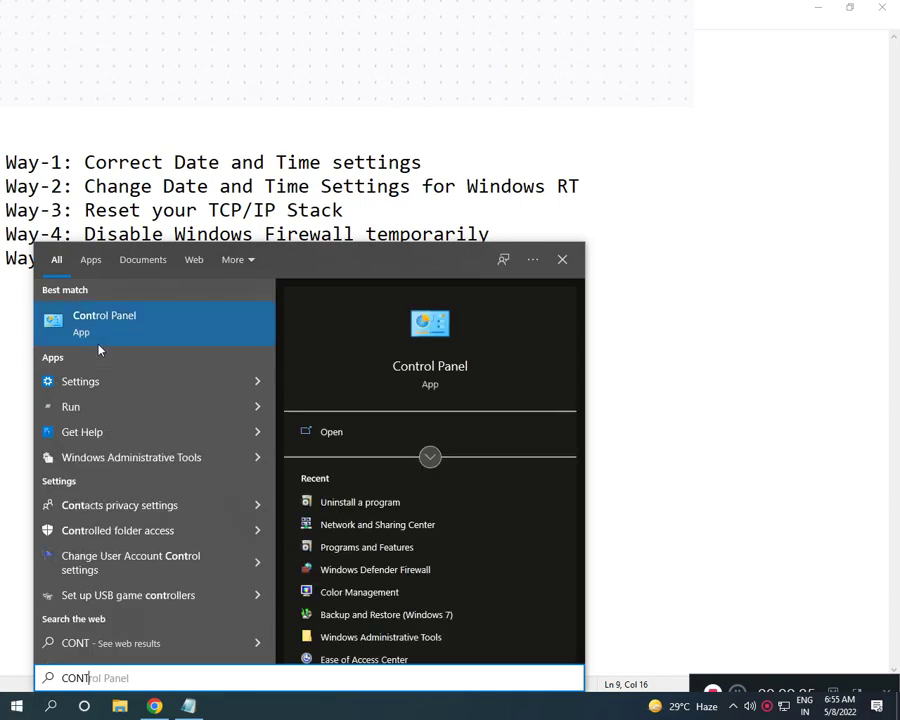
{"action": "left_click", "coordinate": [104, 320]}
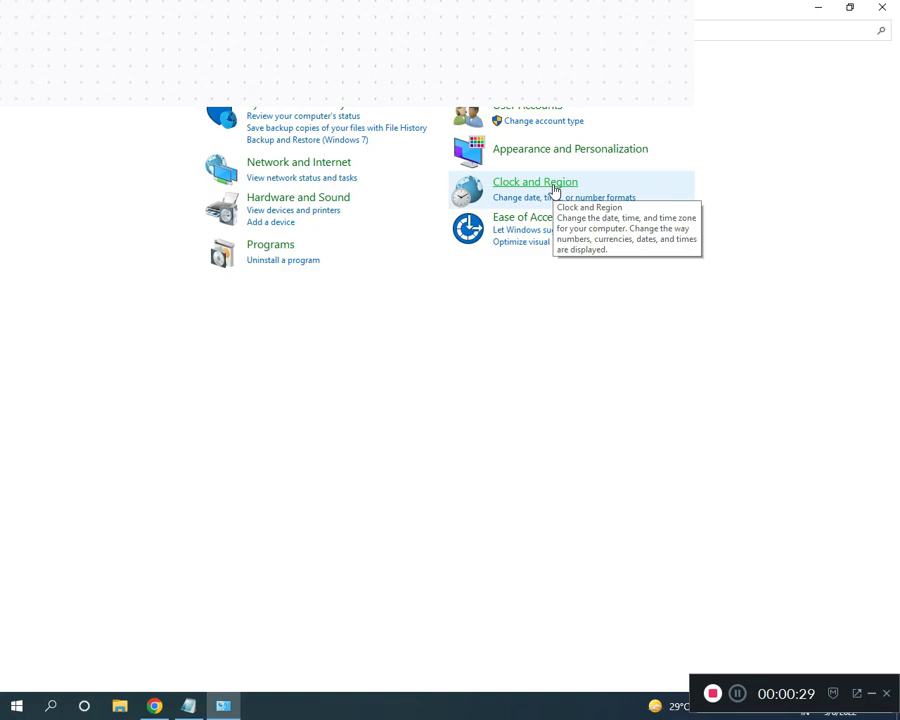
{"action": "left_click", "coordinate": [535, 181]}
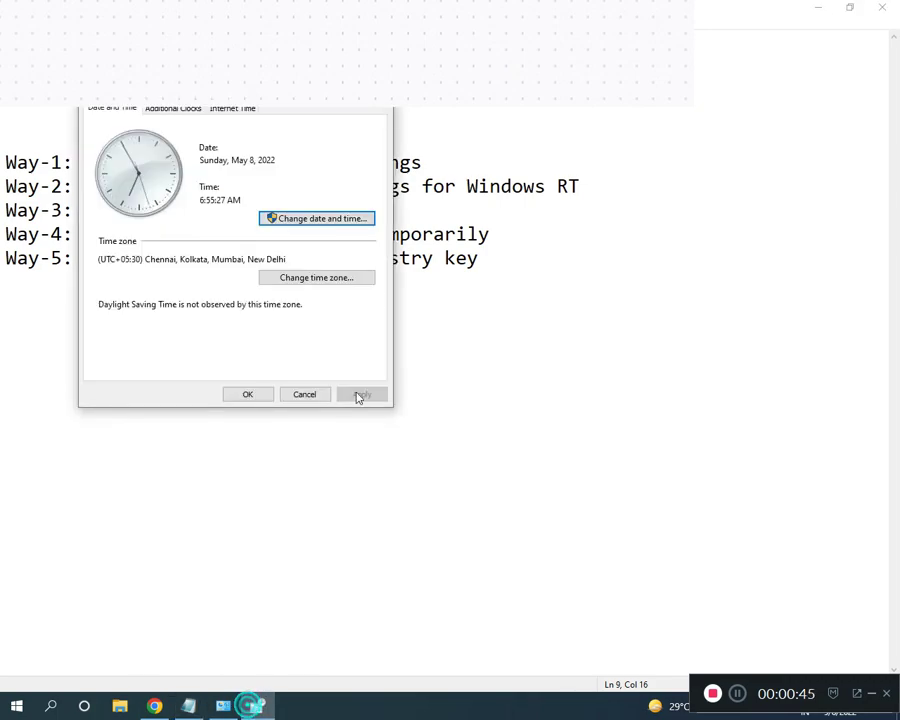
Confirm (UTC+05:30) Chennai, Kolkata, Mumbai, New Delhi in the Time zone dropdown with OK.
{"action": "left_click", "coordinate": [316, 277]}
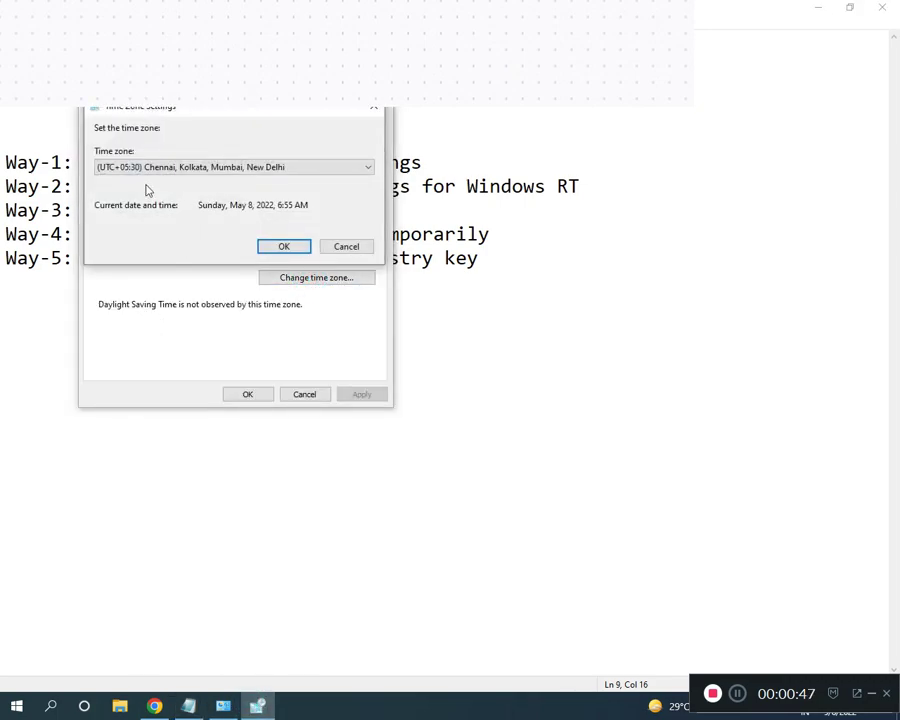
{"action": "left_click", "coordinate": [233, 166]}
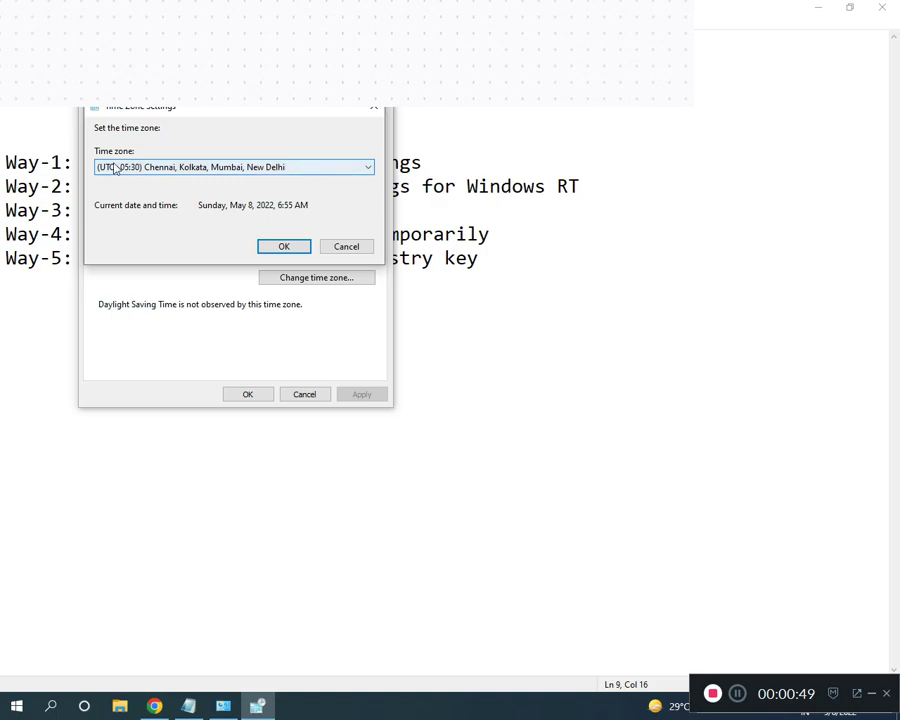
{"action": "left_click", "coordinate": [366, 166]}
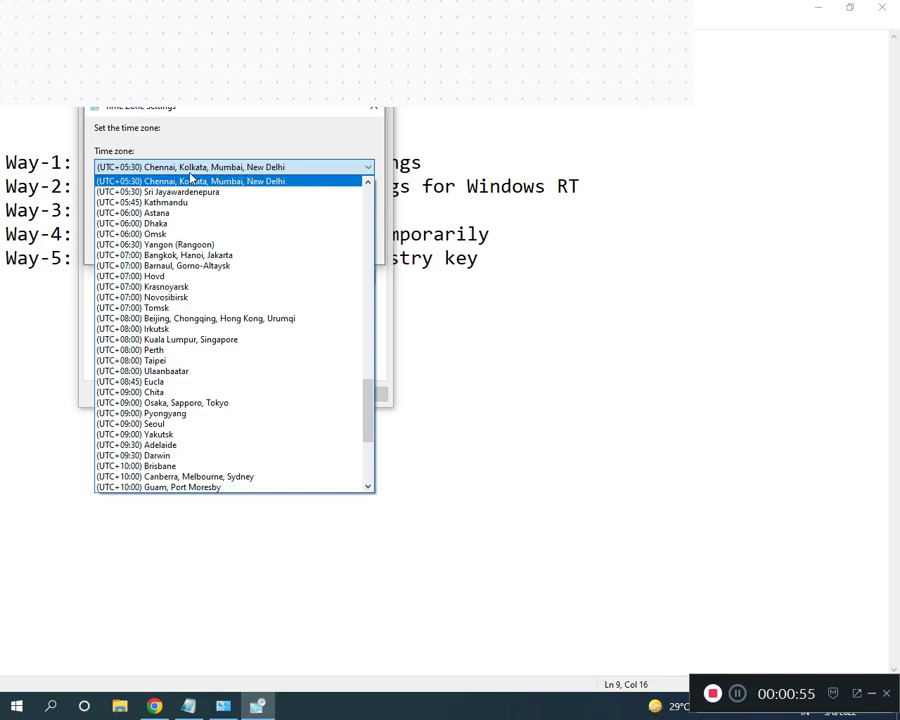
{"action": "left_click", "coordinate": [189, 167]}
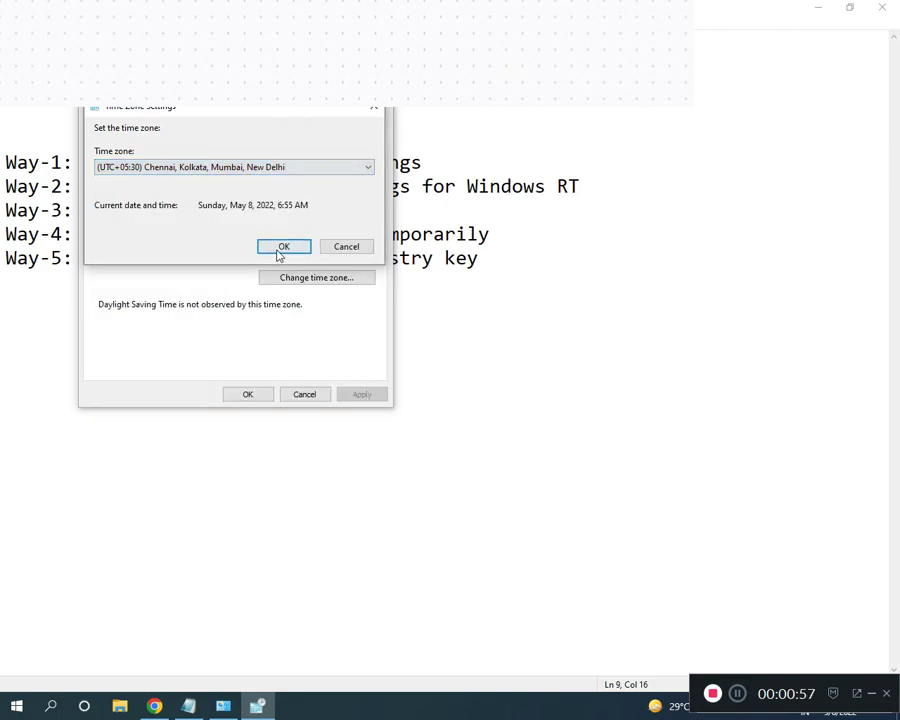
{"action": "left_click", "coordinate": [247, 393]}
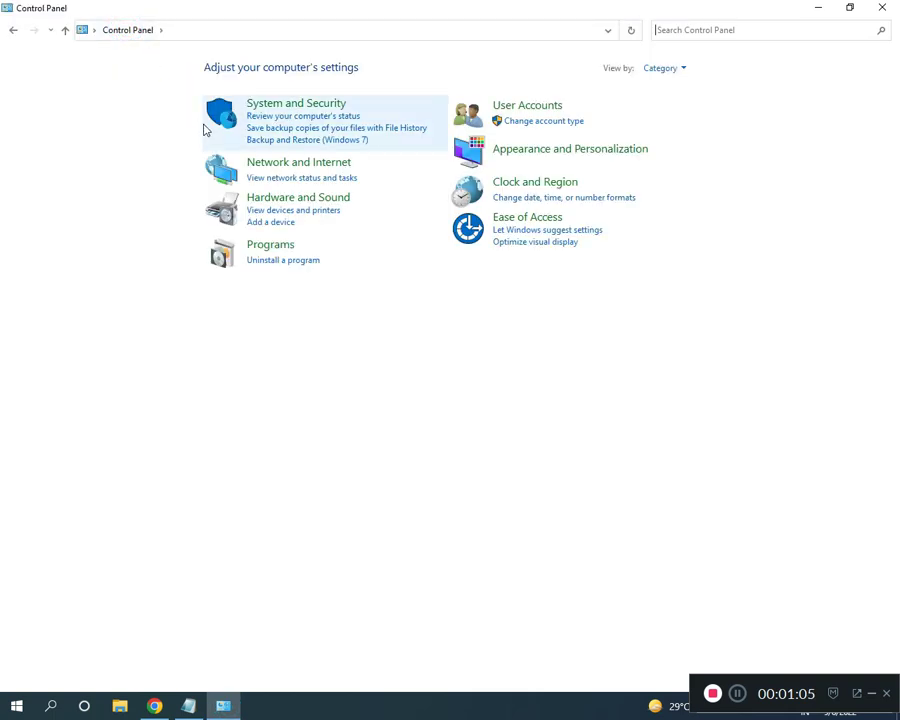
Go via Network and Sharing Center to adapter settings and right-click the Ethernet adapter.
{"action": "left_click", "coordinate": [298, 162]}
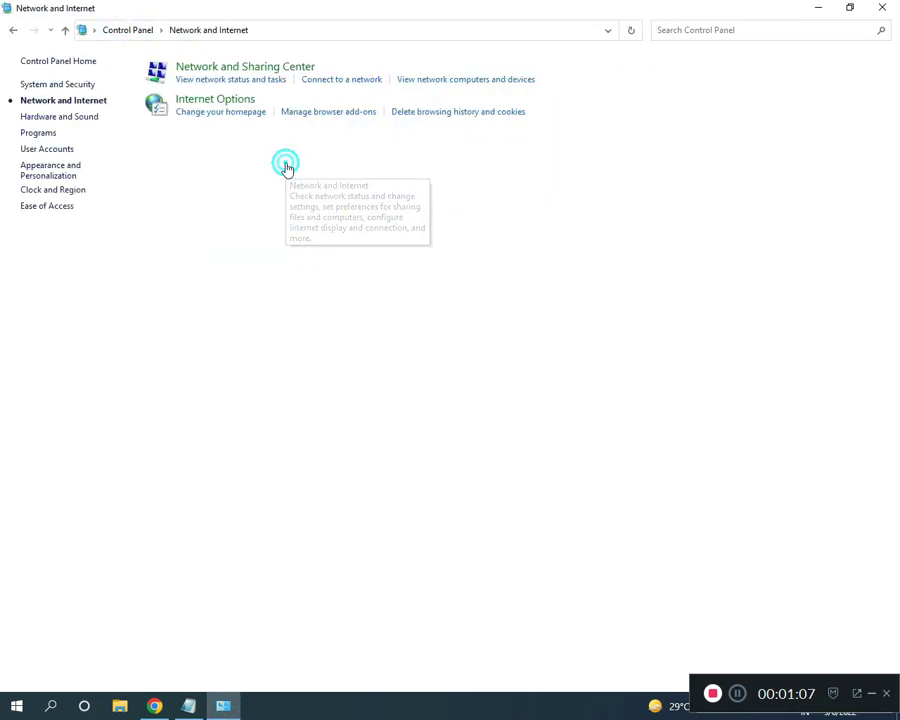
{"action": "left_click", "coordinate": [245, 66]}
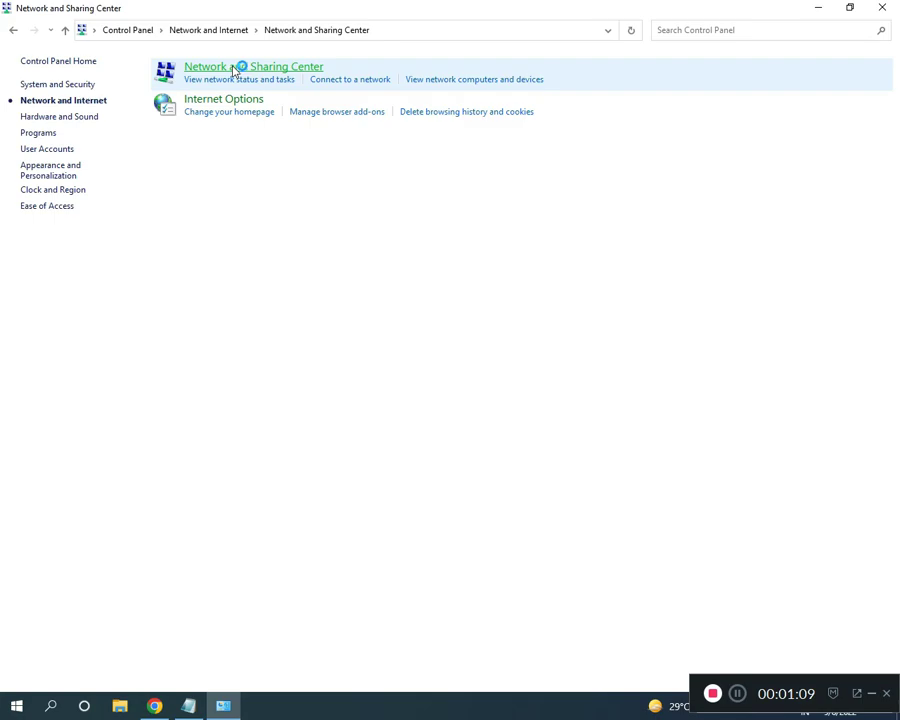
{"action": "left_click", "coordinate": [253, 66]}
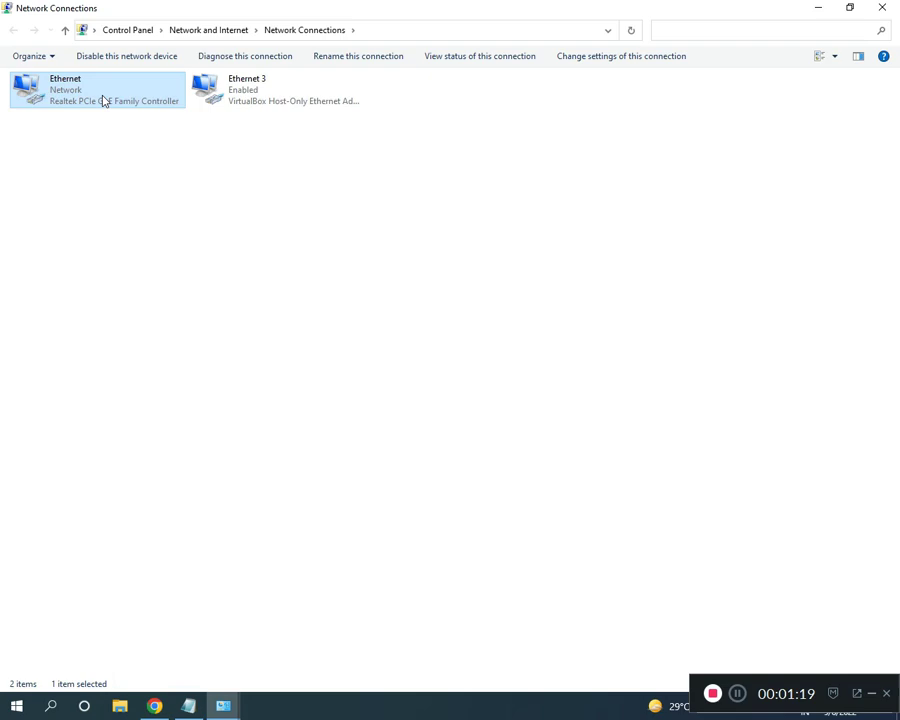
{"action": "mouse_move", "coordinate": [97, 95]}
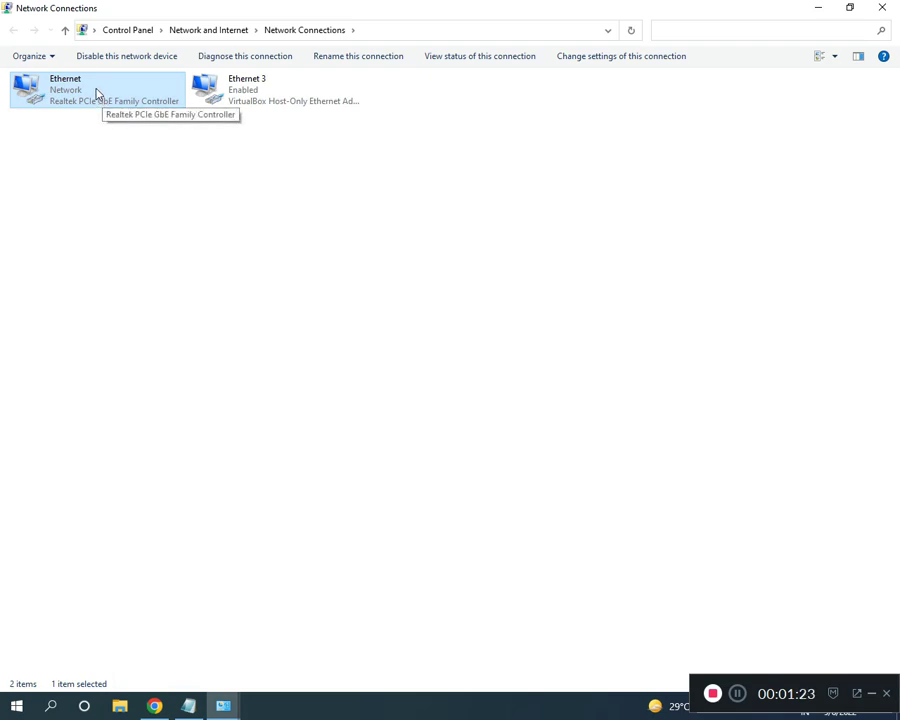
{"action": "right_click", "coordinate": [65, 90]}
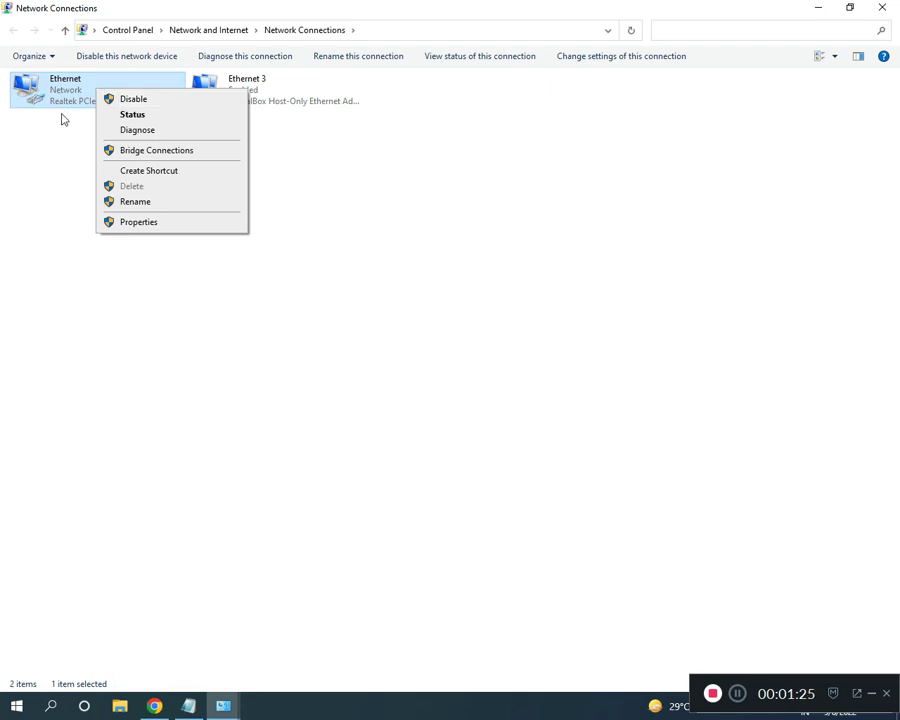
{"action": "mouse_move", "coordinate": [133, 98]}
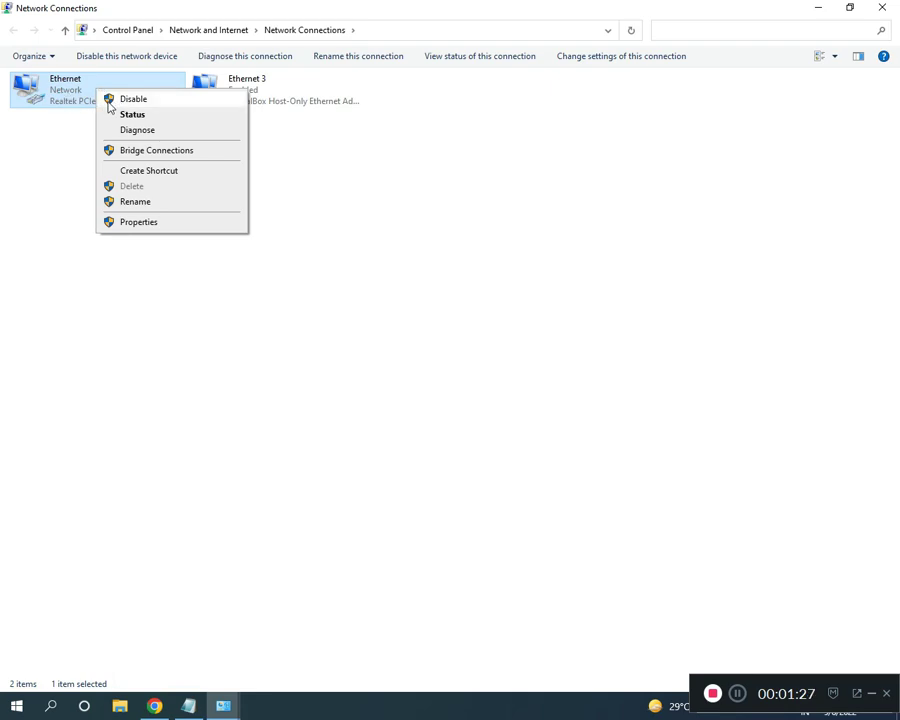
{"action": "left_click", "coordinate": [342, 596]}
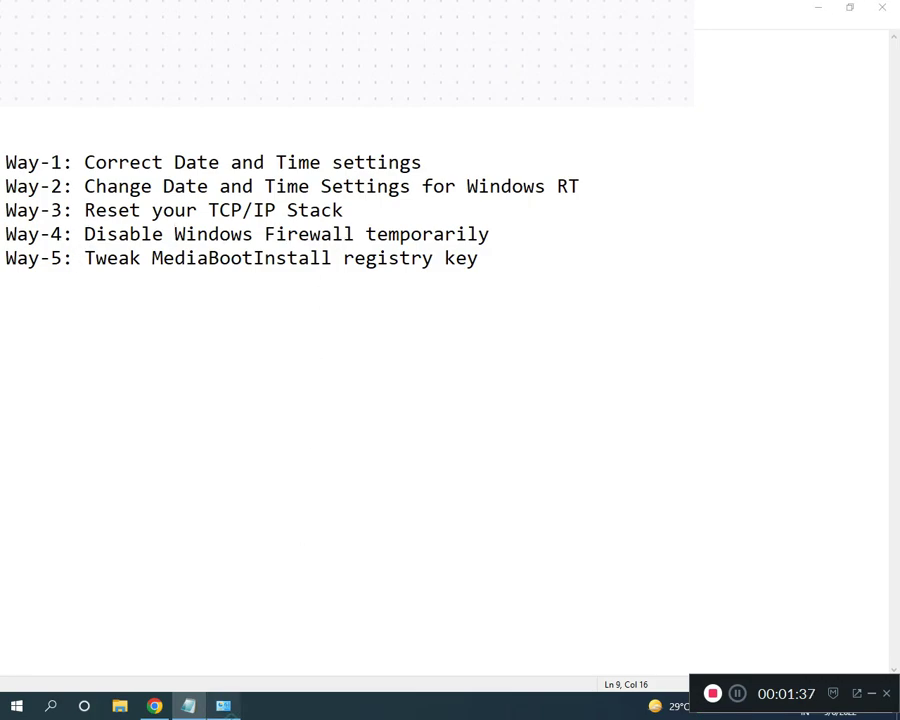
Reach 'Turn Windows Defender Firewall on or off' through System and Security.
{"action": "left_click", "coordinate": [223, 707]}
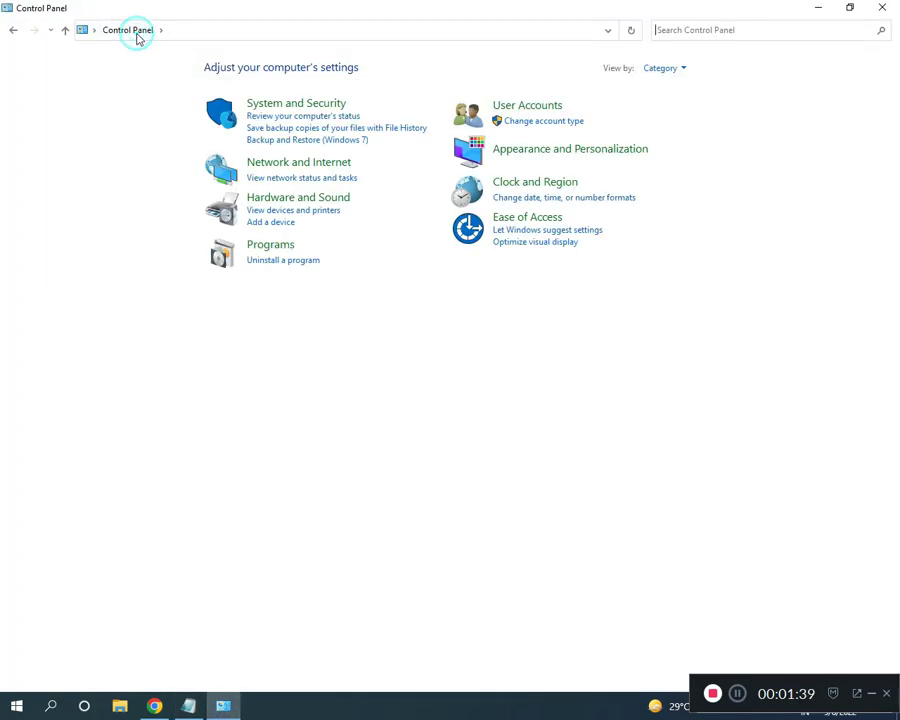
{"action": "mouse_move", "coordinate": [284, 110]}
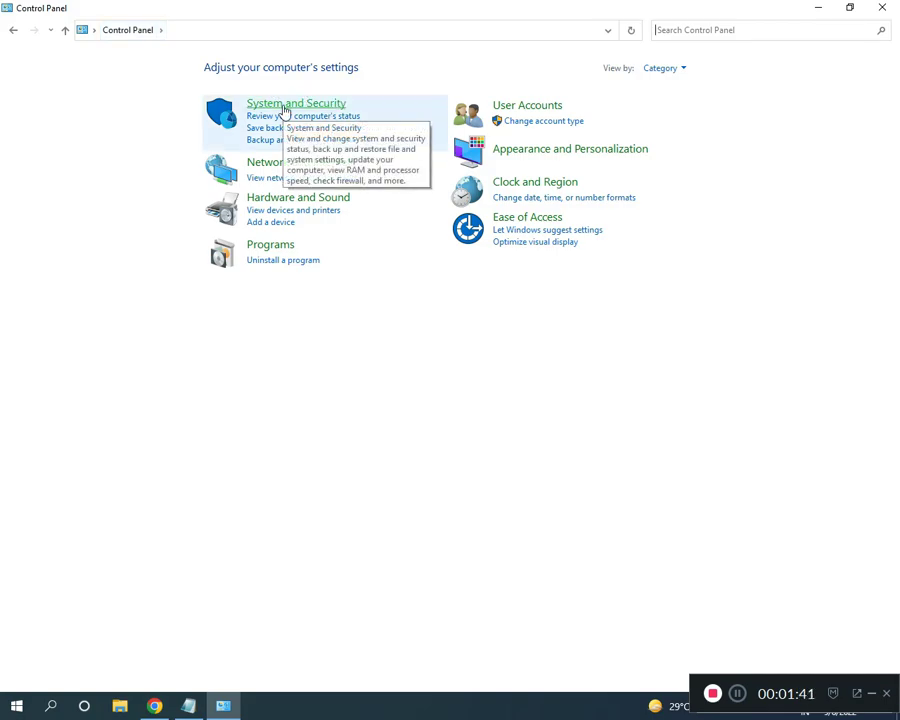
{"action": "left_click", "coordinate": [296, 103]}
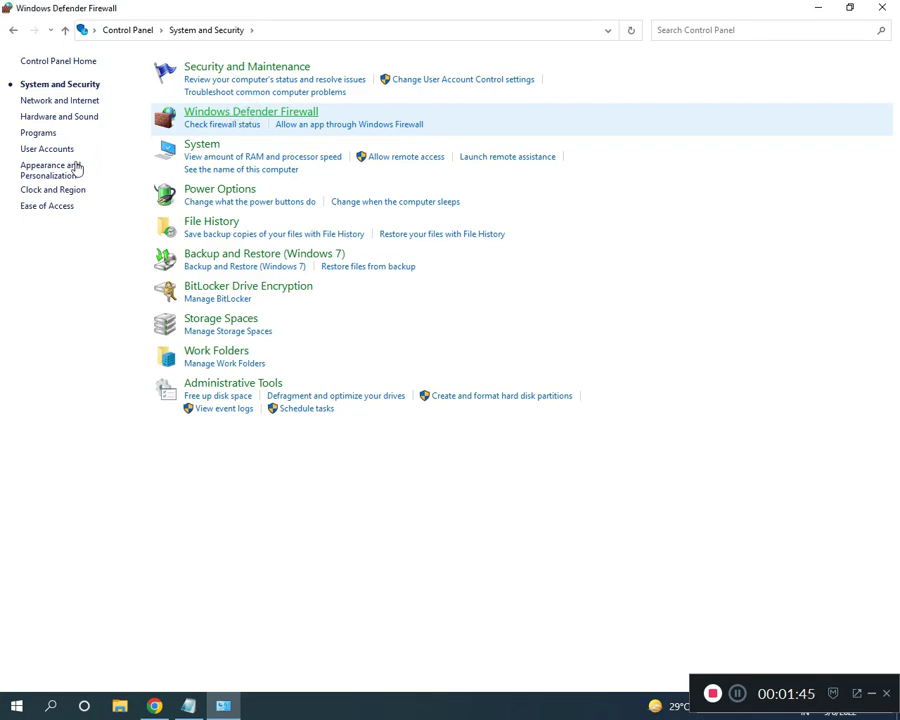
{"action": "left_click", "coordinate": [250, 111]}
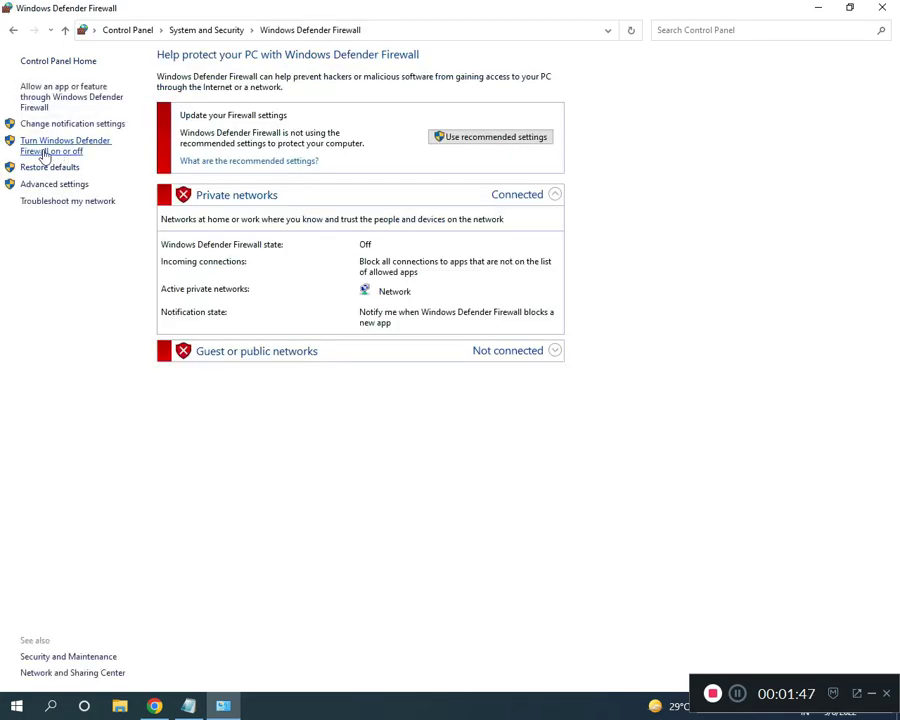
{"action": "left_click", "coordinate": [66, 145]}
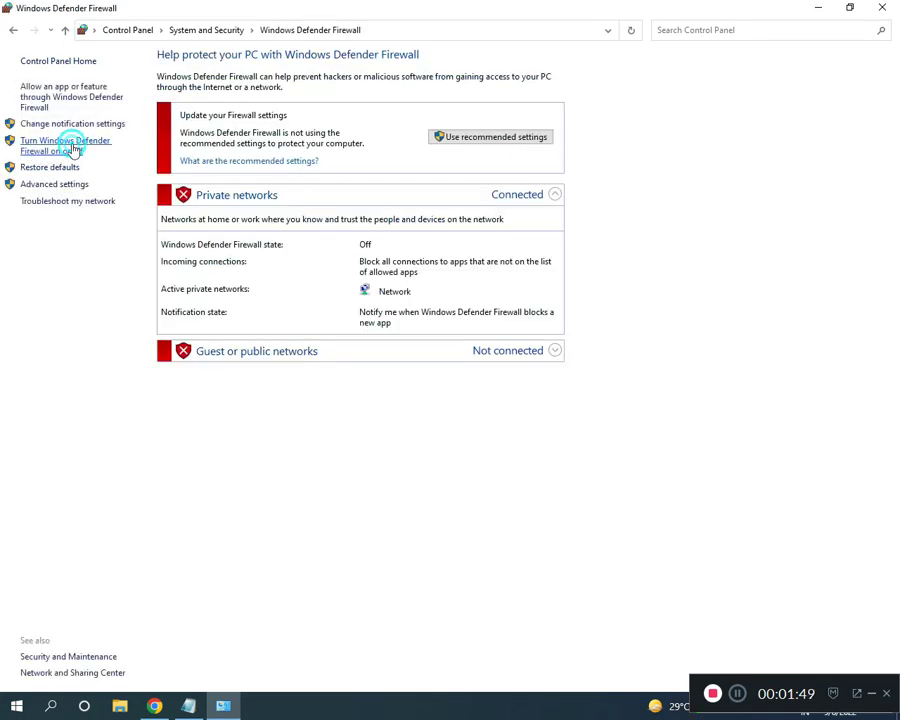
{"action": "left_click", "coordinate": [65, 145]}
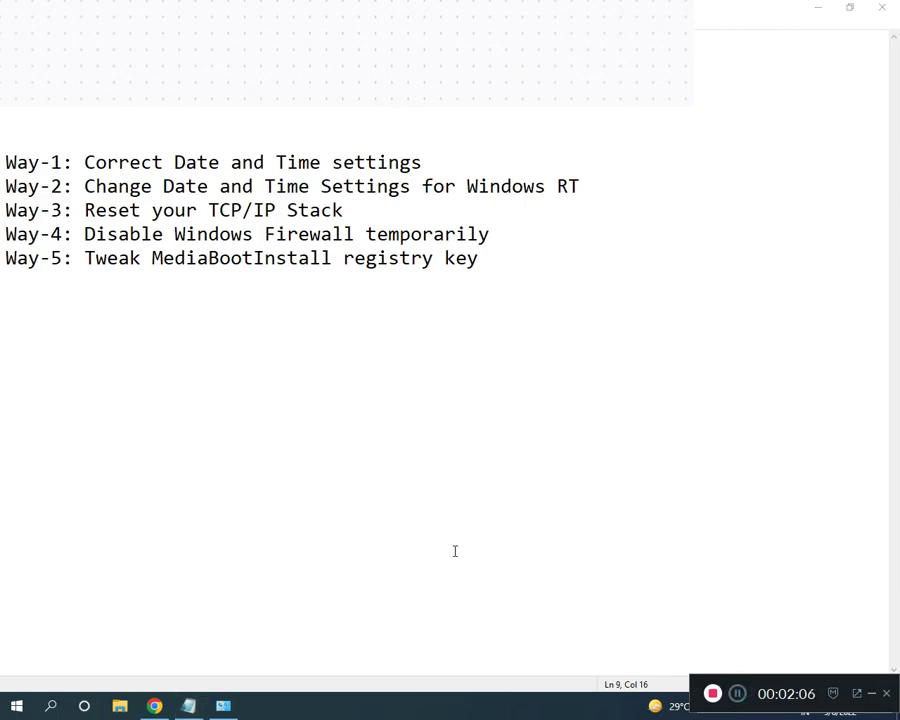
Launch regedit from the Run box to open Registry Editor.
{"action": "type", "text": "RUN"}
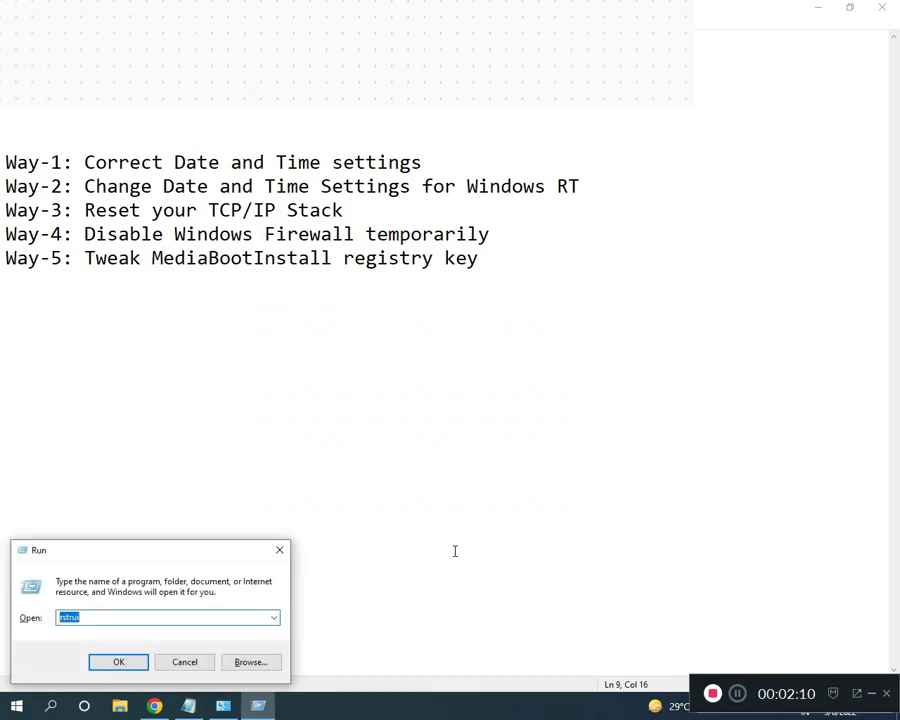
{"action": "type", "text": "regedit"}
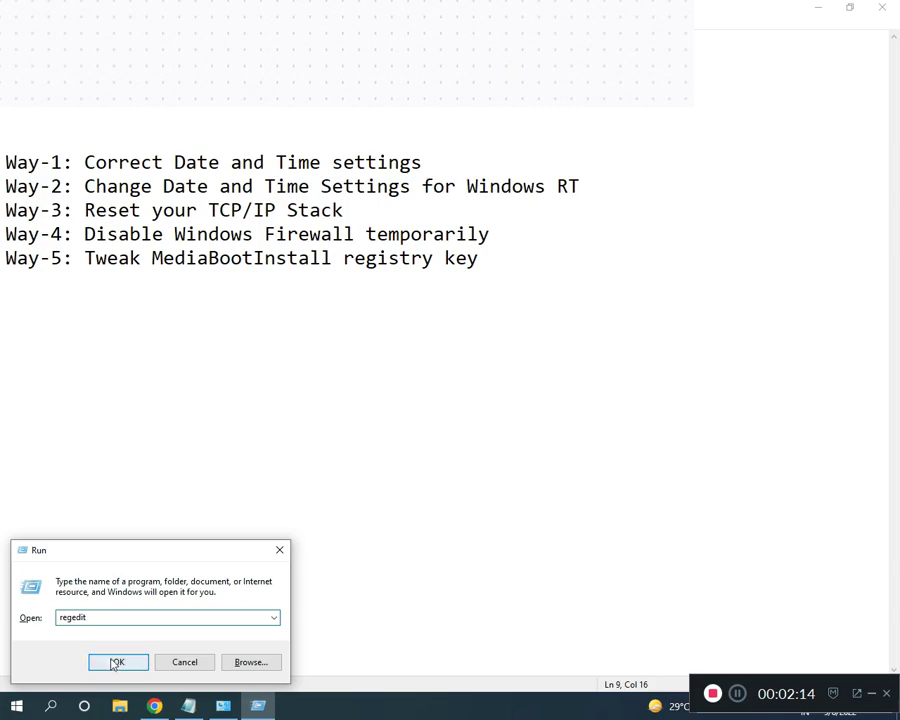
{"action": "left_click", "coordinate": [117, 662]}
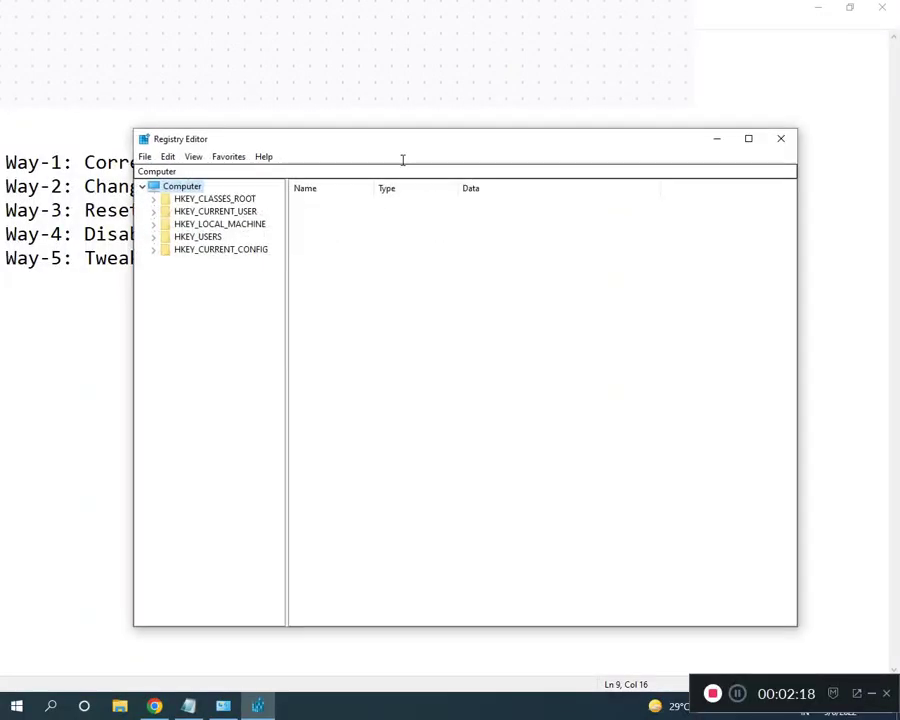
{"action": "left_click", "coordinate": [748, 138]}
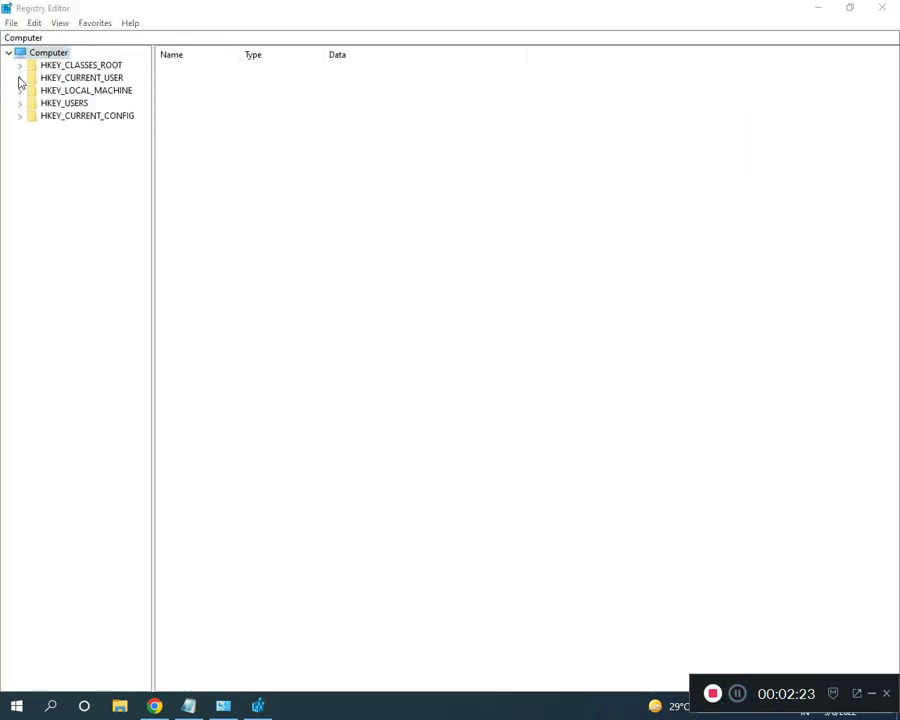
Expand HKEY_LOCAL_MACHINE > SOFTWARE and scroll down the tree toward Microsoft\Windows.
{"action": "left_click", "coordinate": [20, 90]}
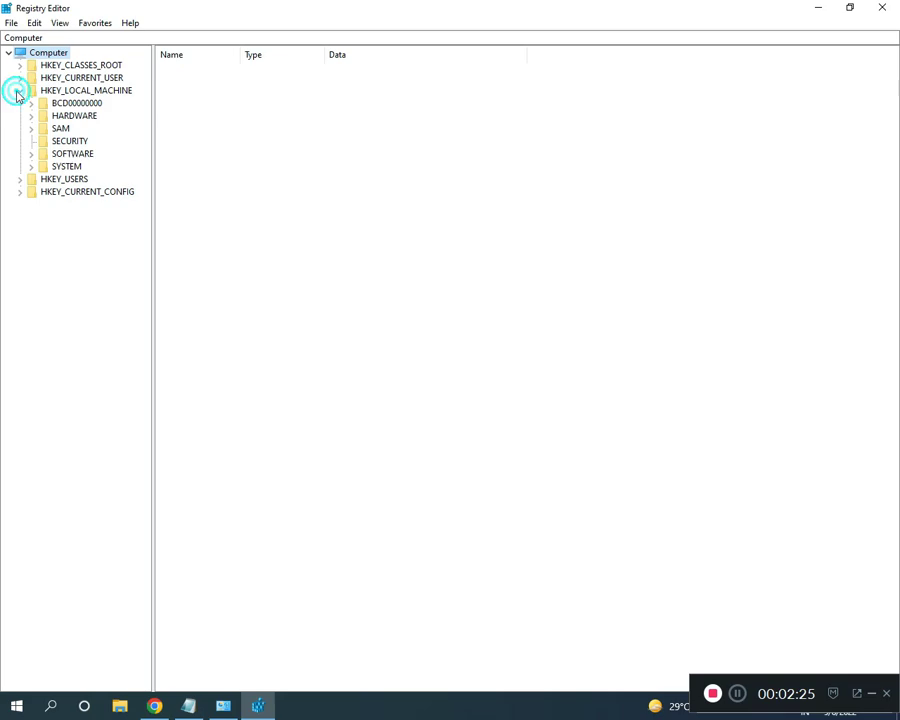
{"action": "left_click", "coordinate": [20, 90]}
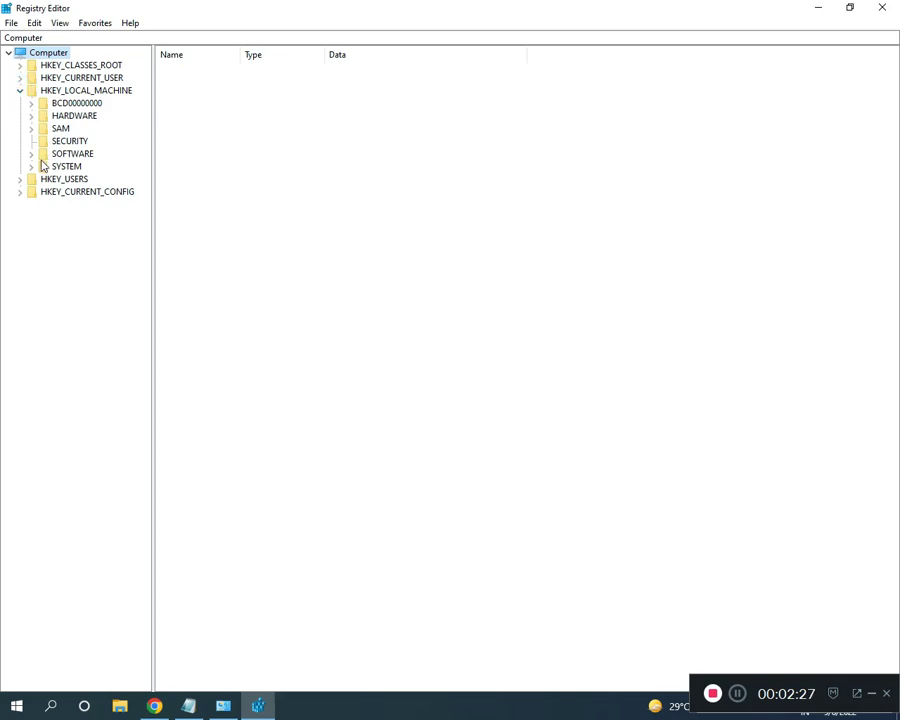
{"action": "left_click", "coordinate": [32, 153]}
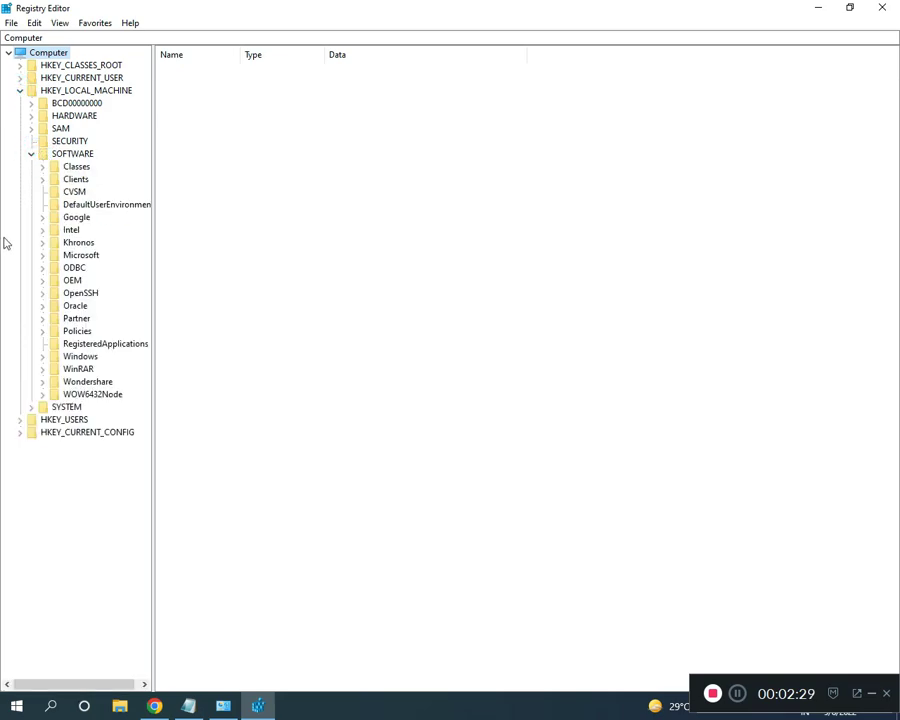
{"action": "mouse_move", "coordinate": [48, 307]}
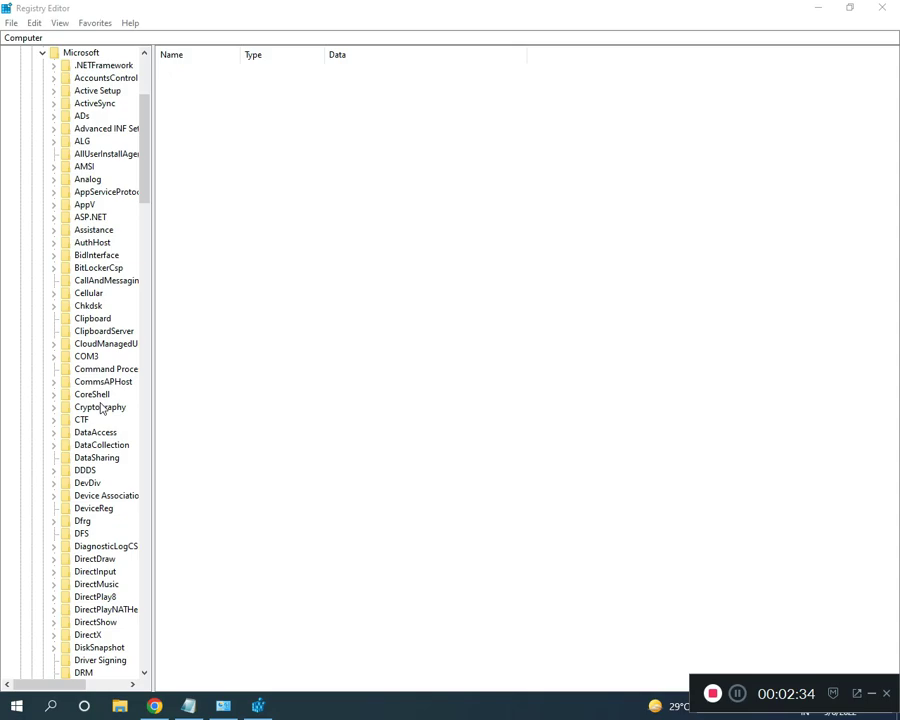
{"action": "scroll", "scroll_direction": "down", "scroll_amount": 3}
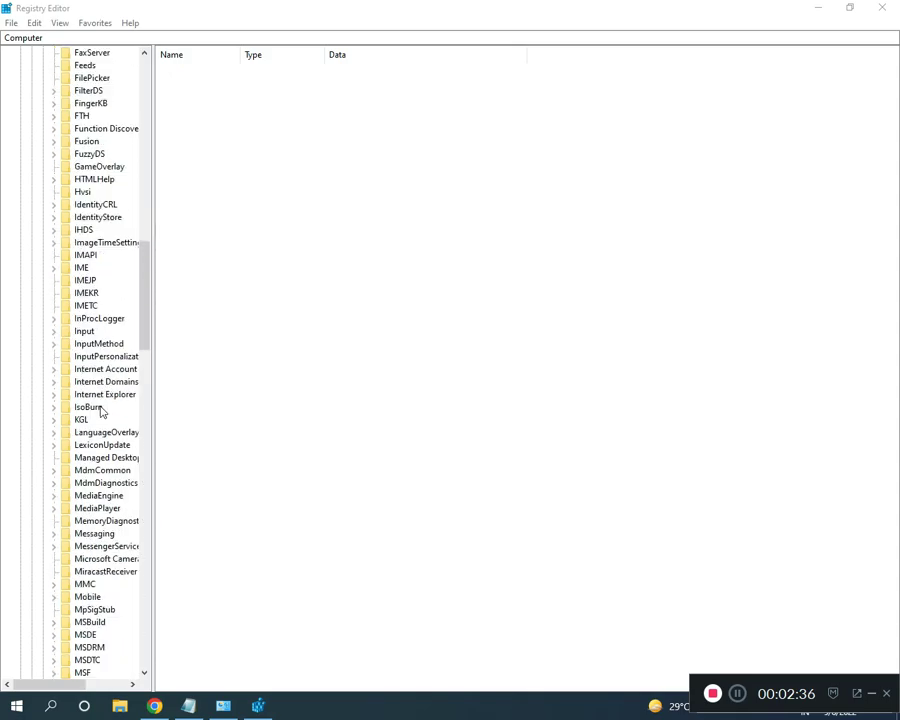
{"action": "scroll", "scroll_direction": "down", "scroll_amount": 3}
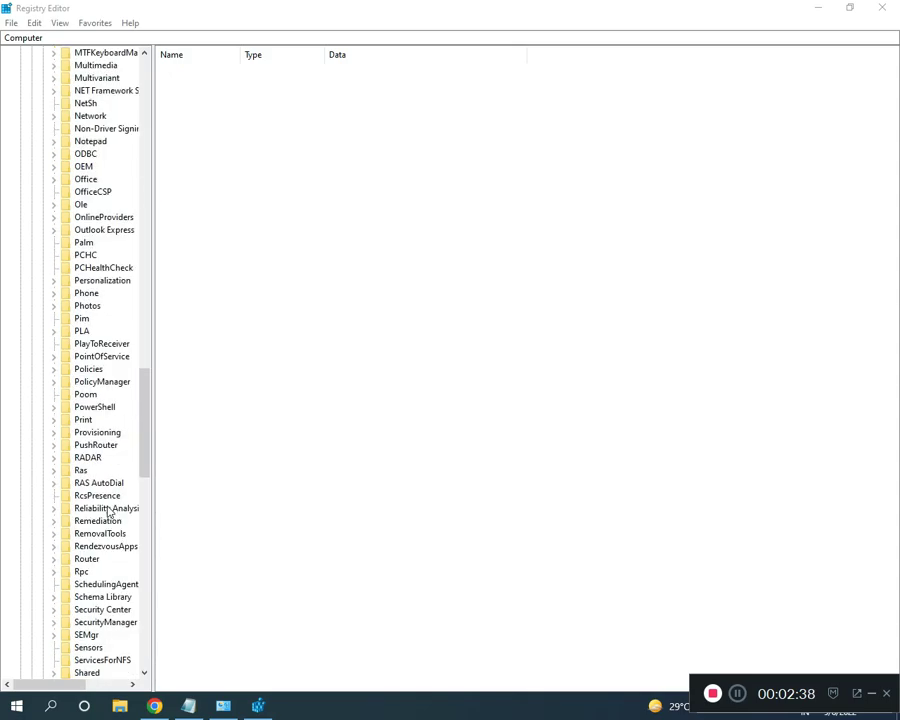
{"action": "scroll", "scroll_direction": "down", "scroll_amount": 3}
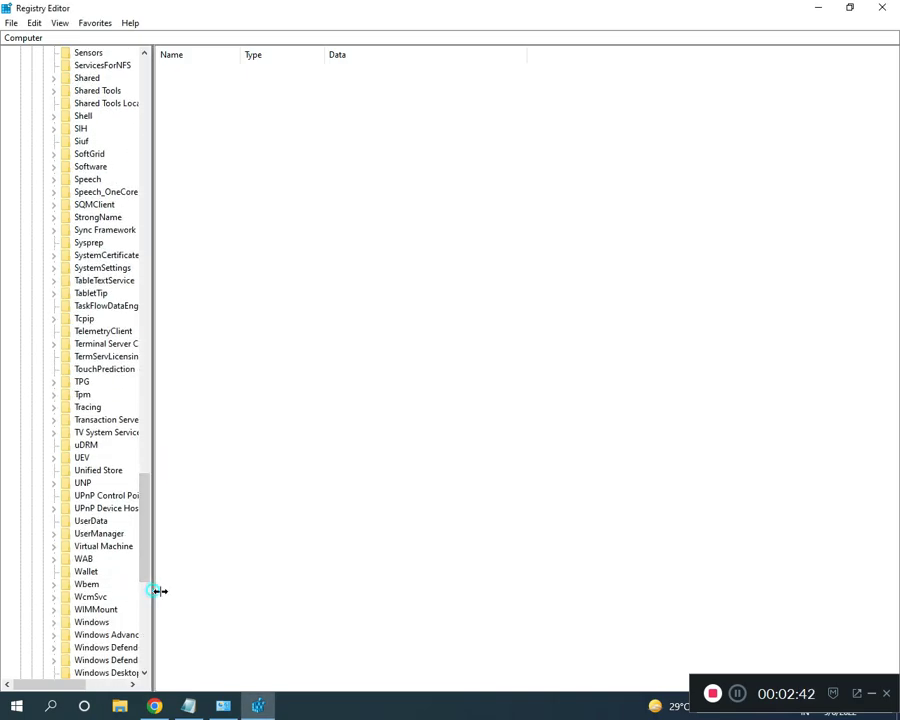
{"action": "scroll", "scroll_direction": "down", "scroll_amount": 3}
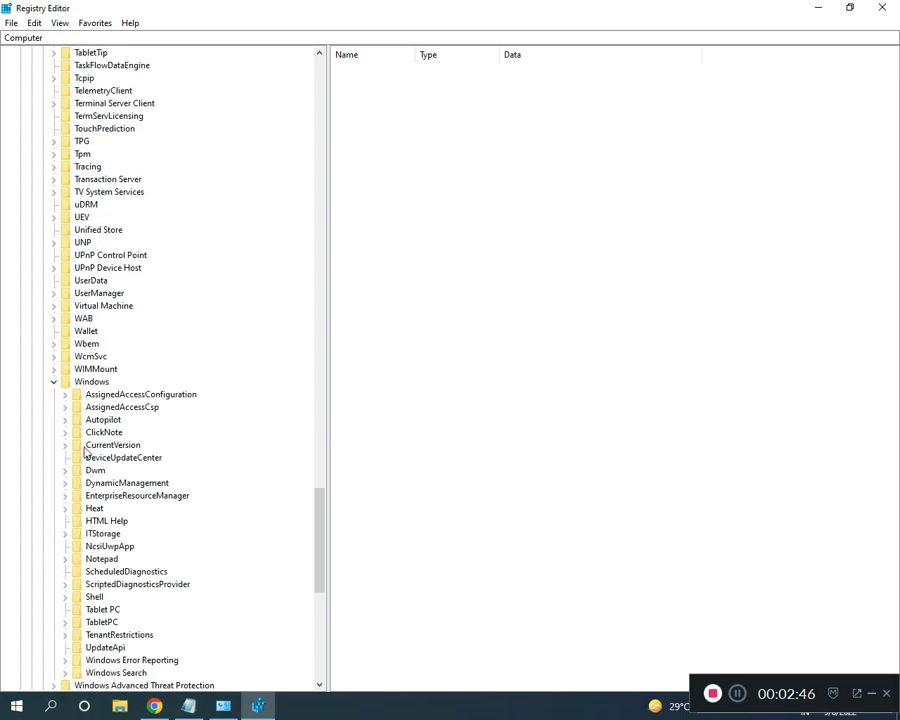
Expand CurrentVersion > Setup and select the OOBE key to show mediabootinstall.
{"action": "left_click", "coordinate": [65, 444]}
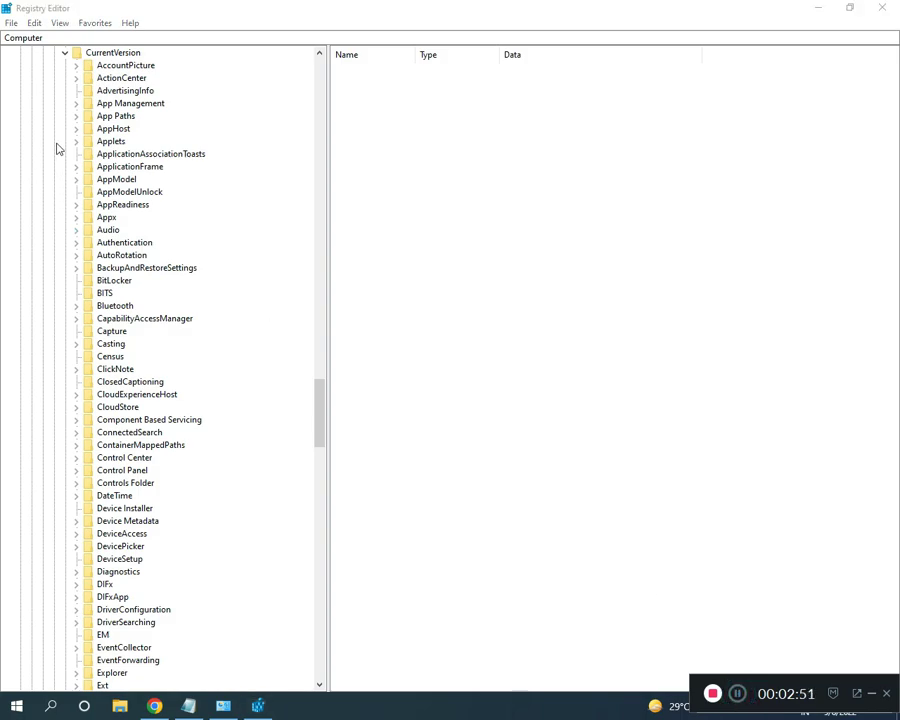
{"action": "scroll", "scroll_direction": "down", "scroll_amount": 3}
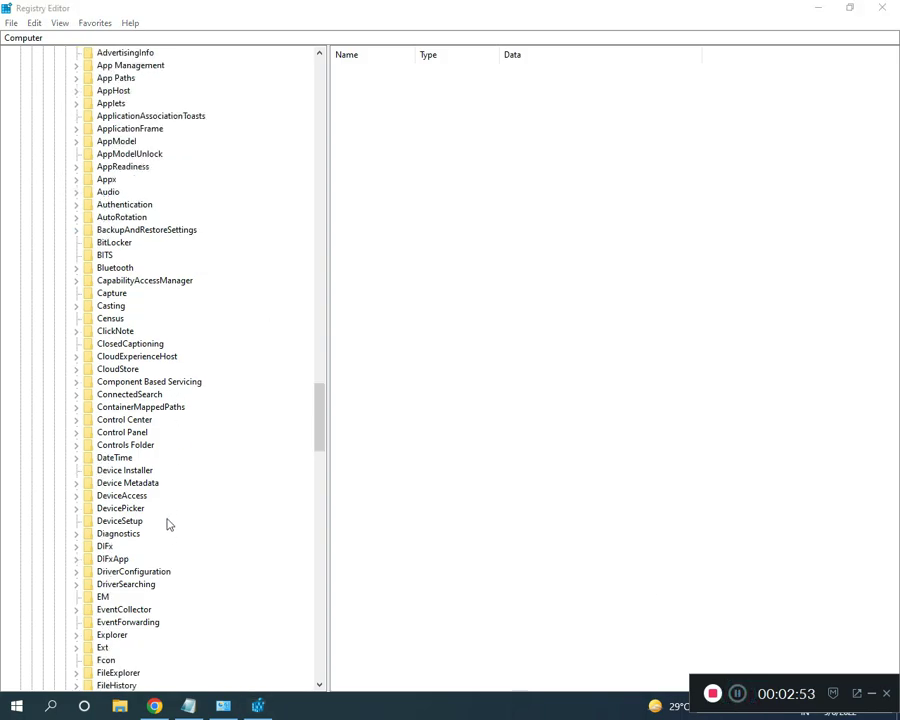
{"action": "scroll", "scroll_direction": "down", "scroll_amount": 3}
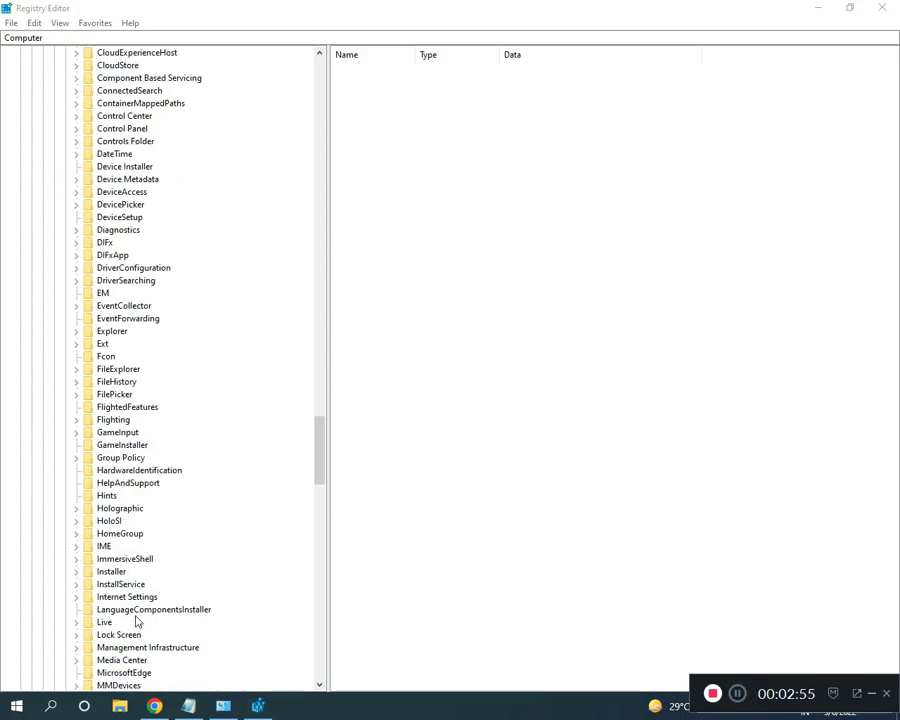
{"action": "scroll", "scroll_direction": "down", "scroll_amount": 3}
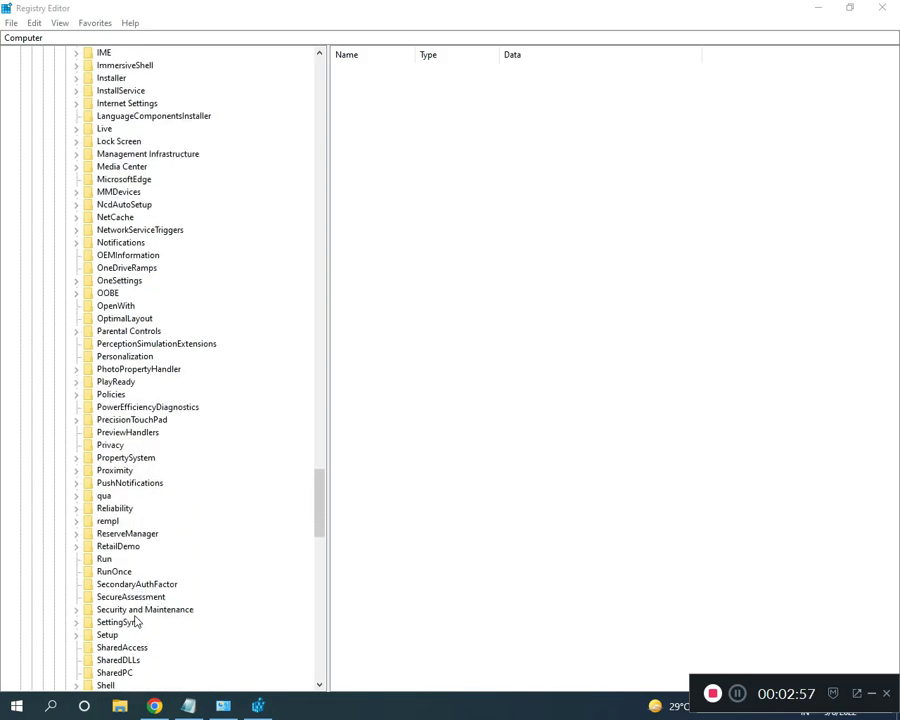
{"action": "left_click", "coordinate": [76, 545]}
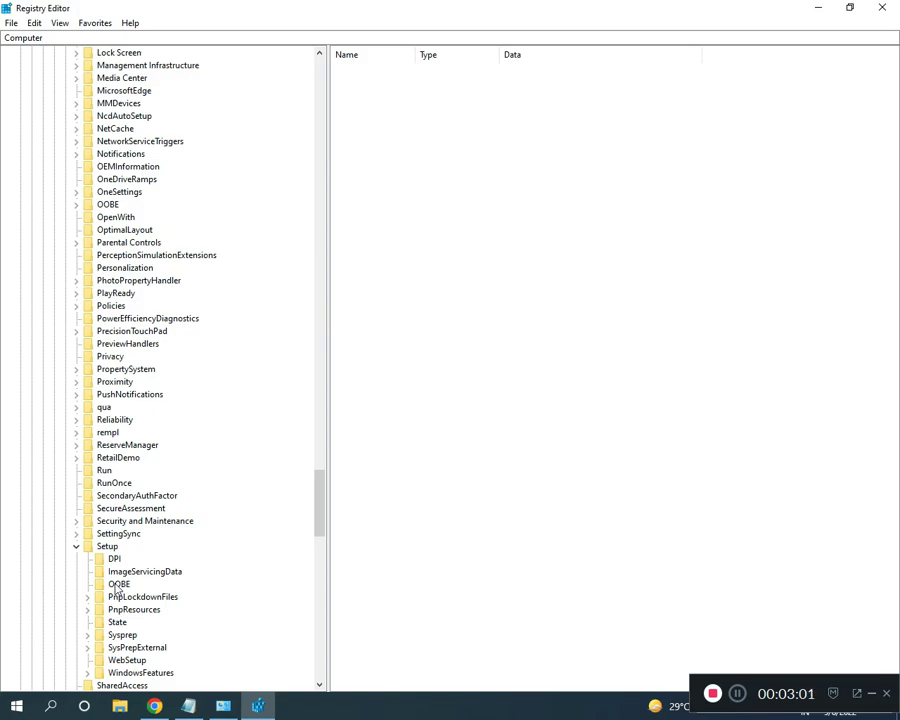
{"action": "left_click", "coordinate": [118, 584]}
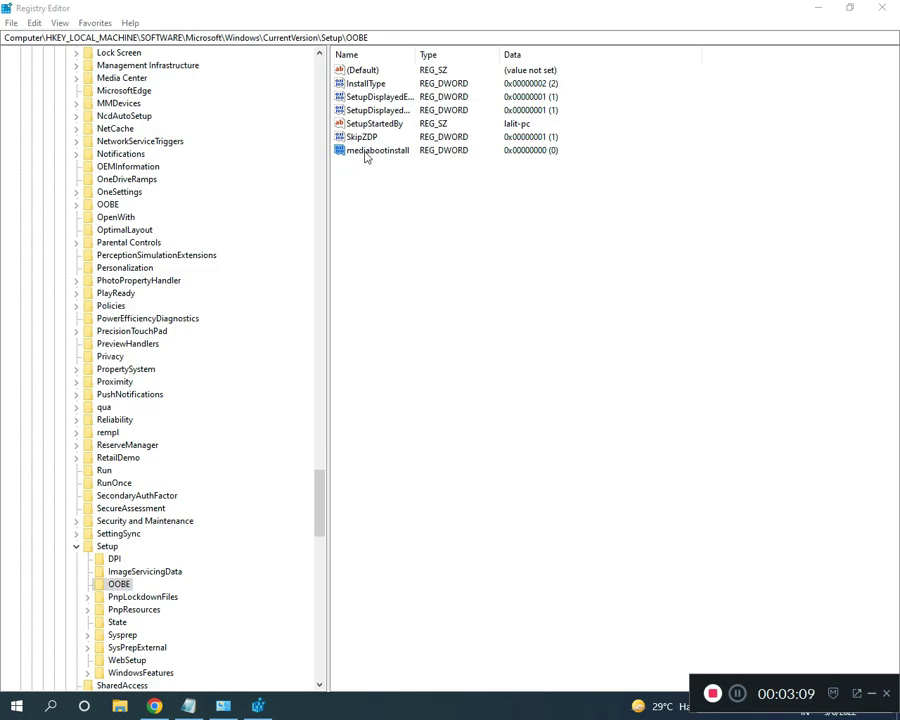
Open mediabootinstall and keep its value data at 0.
{"action": "double_click", "coordinate": [375, 150]}
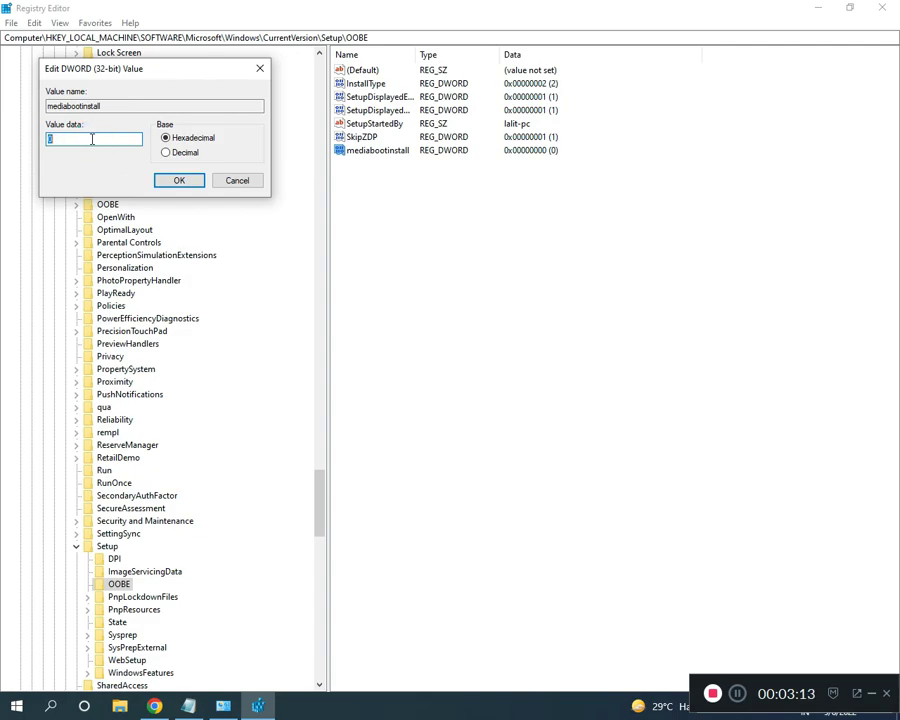
{"action": "left_click", "coordinate": [179, 180]}
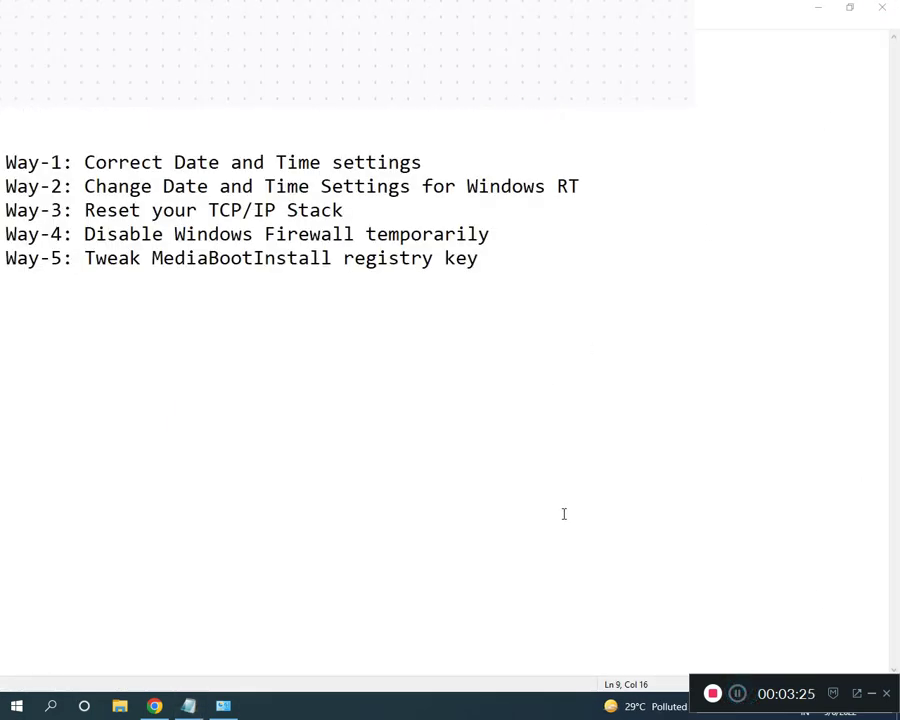
Search 'cmd' and right-click Command Prompt to run it as administrator.
{"action": "type", "text": "cmd"}
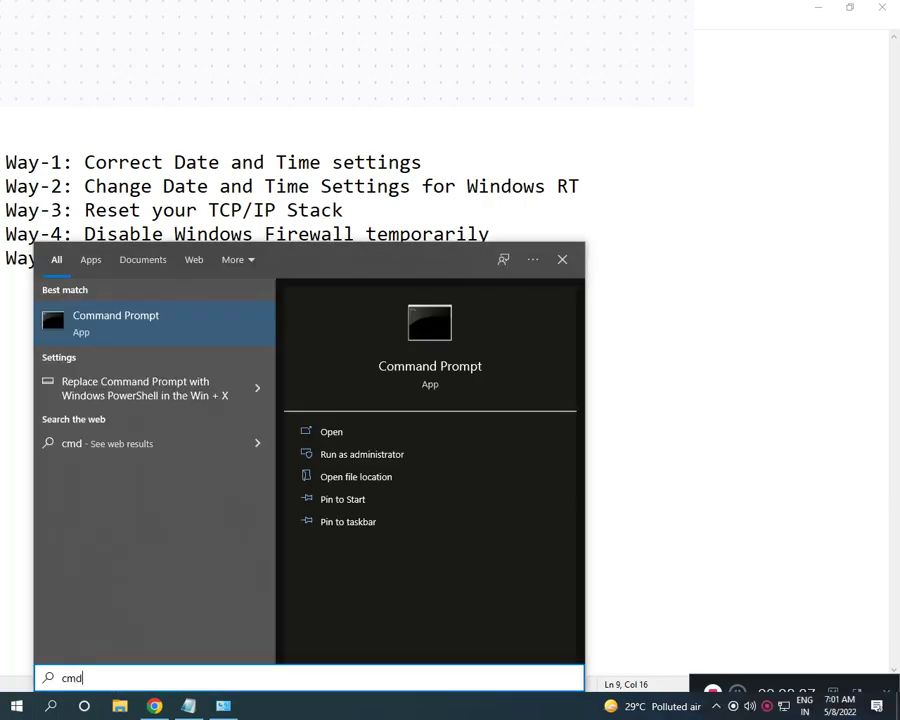
{"action": "right_click", "coordinate": [115, 322]}
{"action": "type", "text": "slmgr /rearm"}
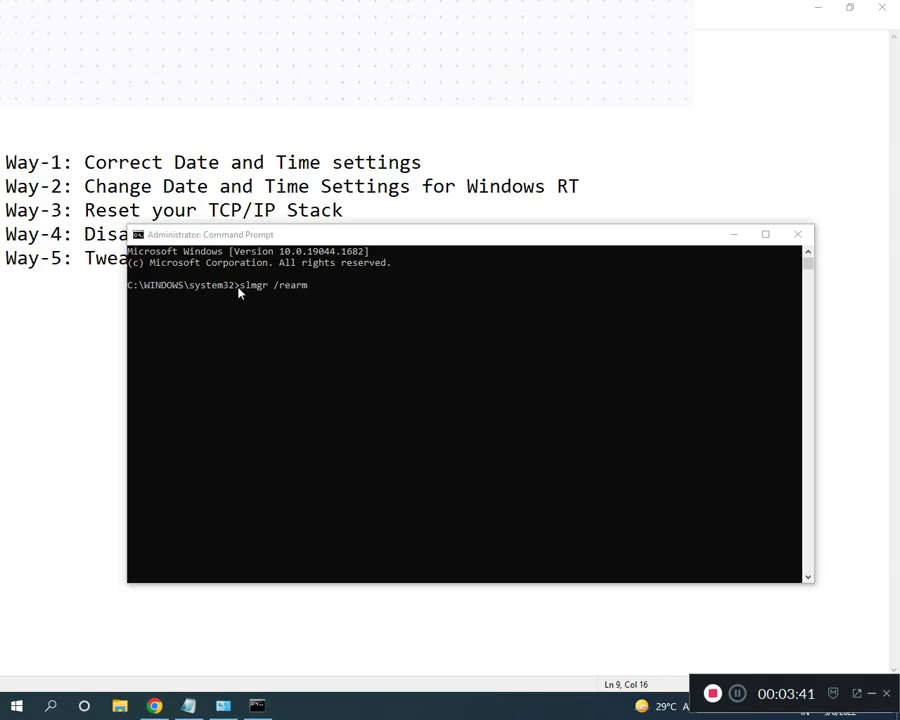
{"action": "mouse_move", "coordinate": [272, 291]}
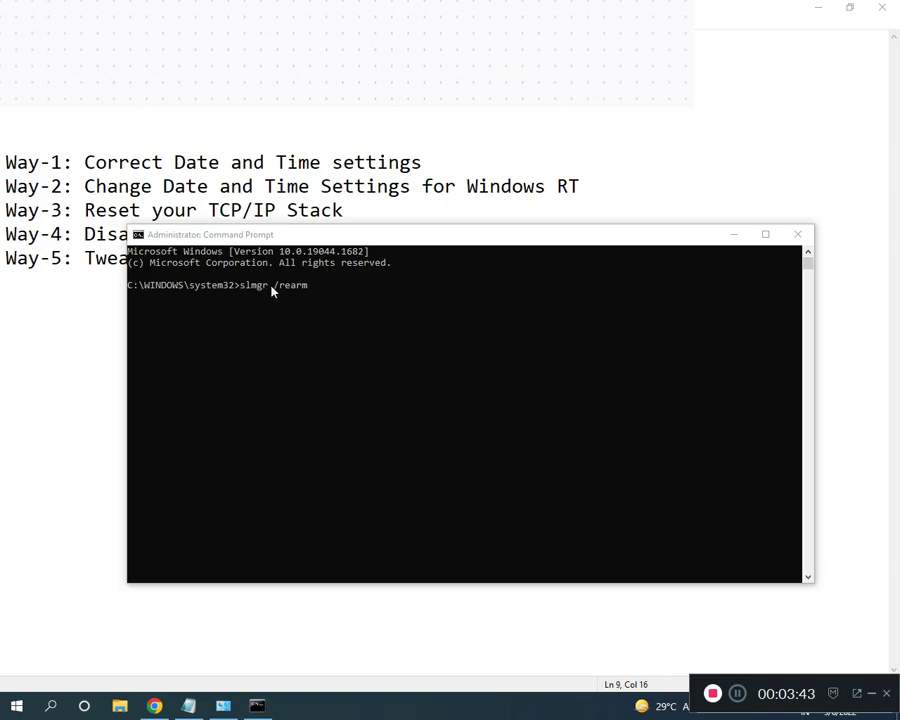
{"action": "mouse_move", "coordinate": [305, 291]}
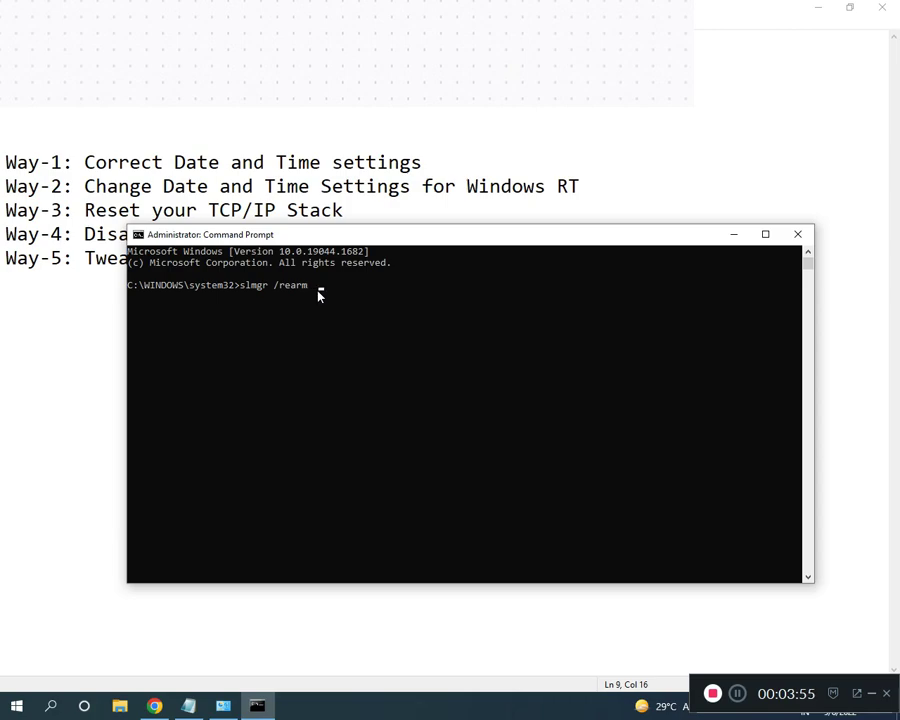
Execute slmgr /rearm at the admin prompt.
{"action": "key", "text": "Backspace"}
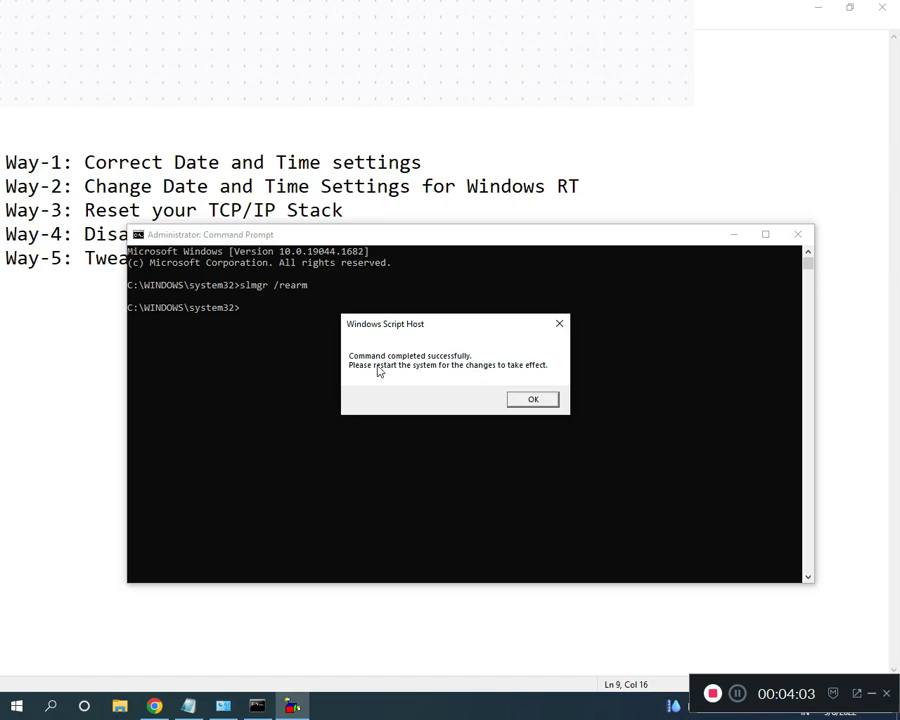
{"action": "mouse_move", "coordinate": [440, 376]}
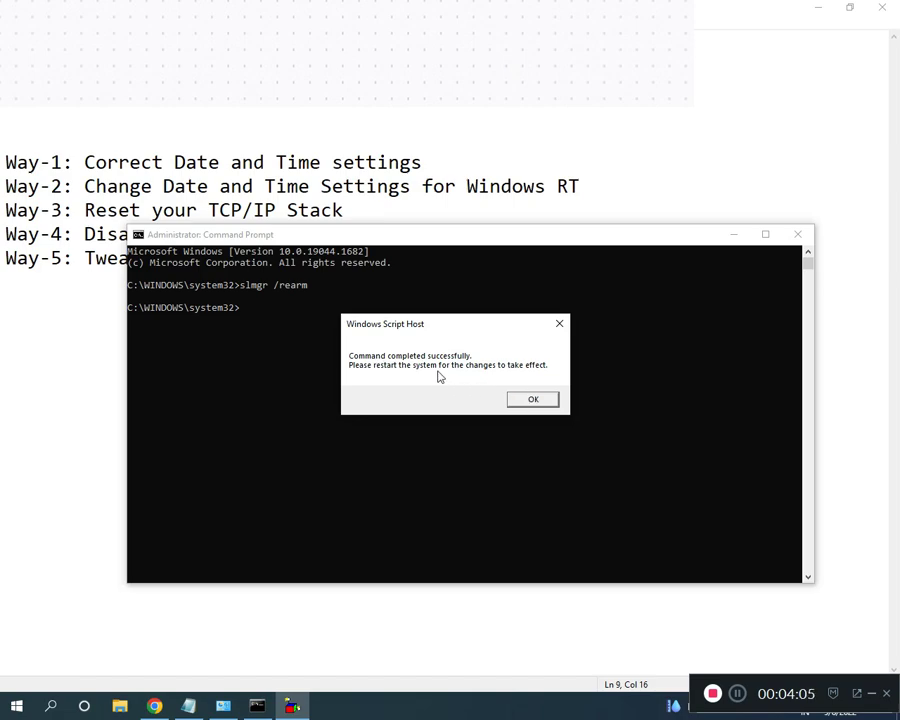
Dismiss the slmgr rearm success message and minimize Command Prompt to show Notepad's fix list.
{"action": "left_click", "coordinate": [533, 399]}
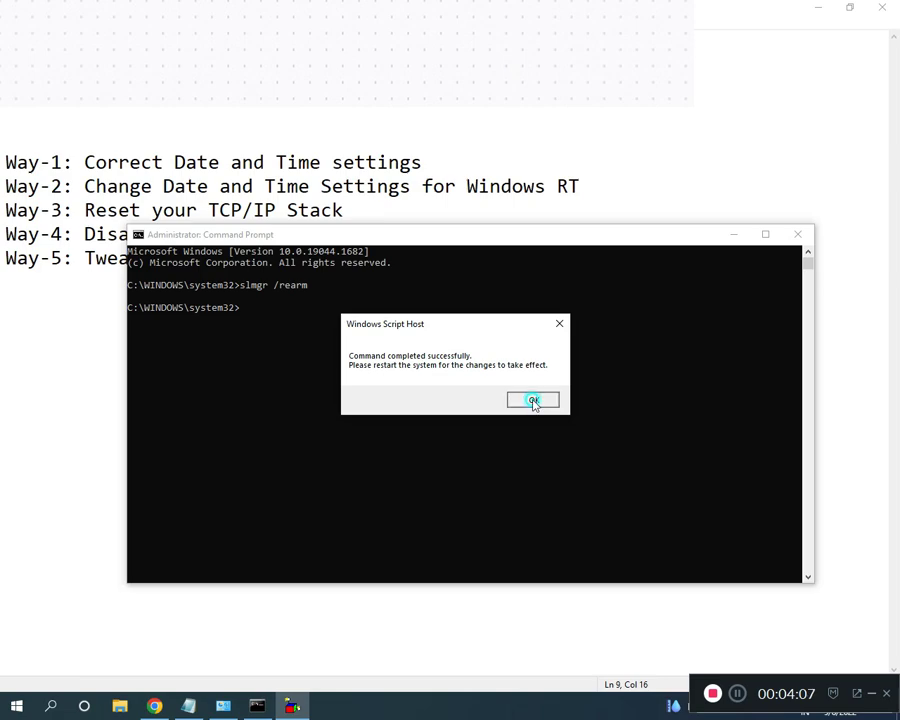
{"action": "left_click", "coordinate": [533, 400]}
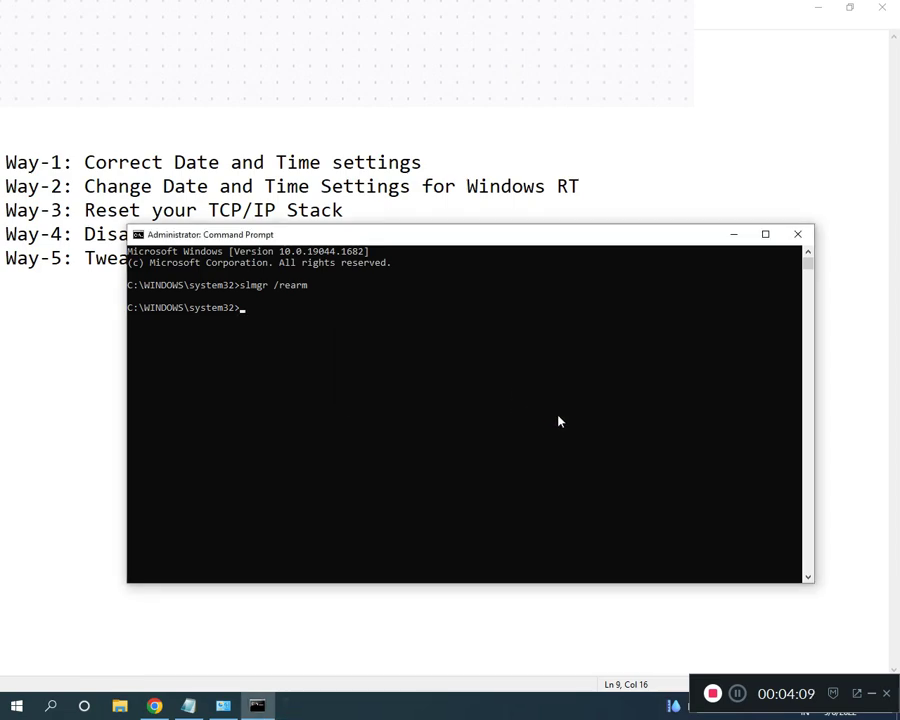
{"action": "mouse_move", "coordinate": [733, 234]}
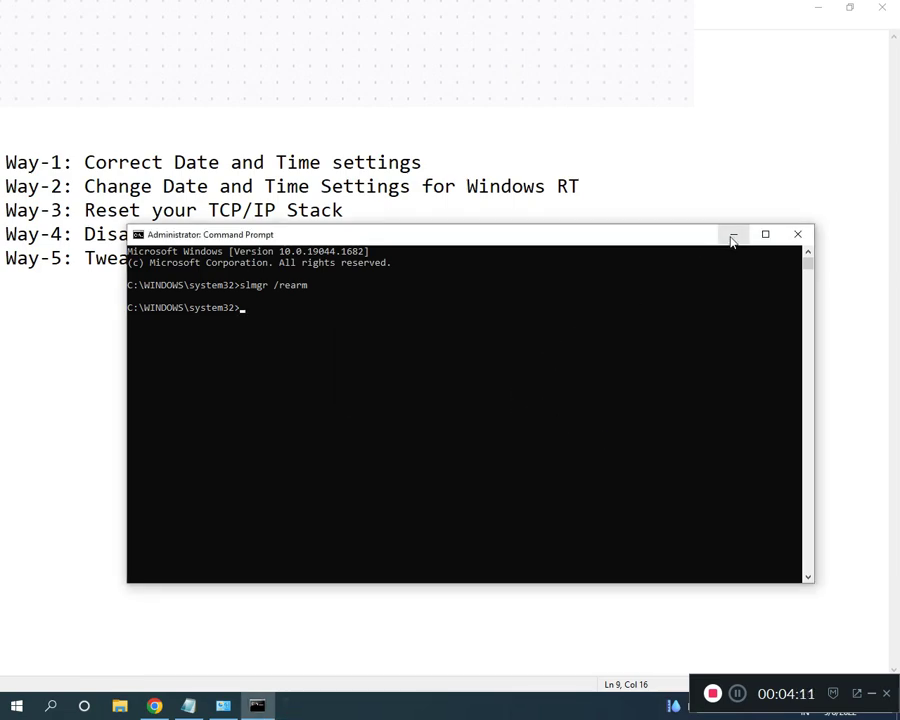
{"action": "left_click", "coordinate": [731, 234]}
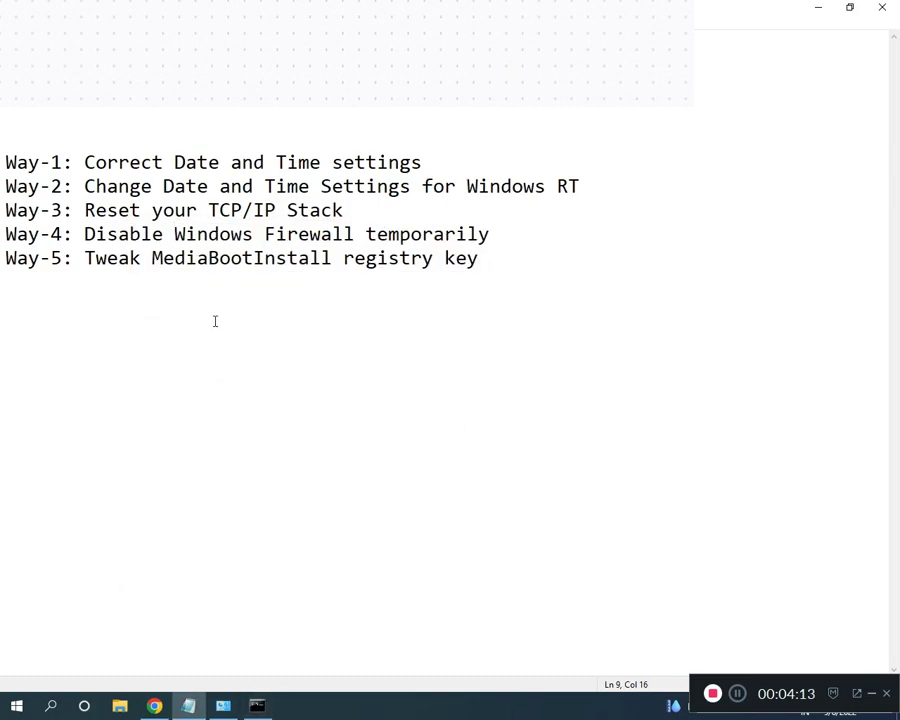